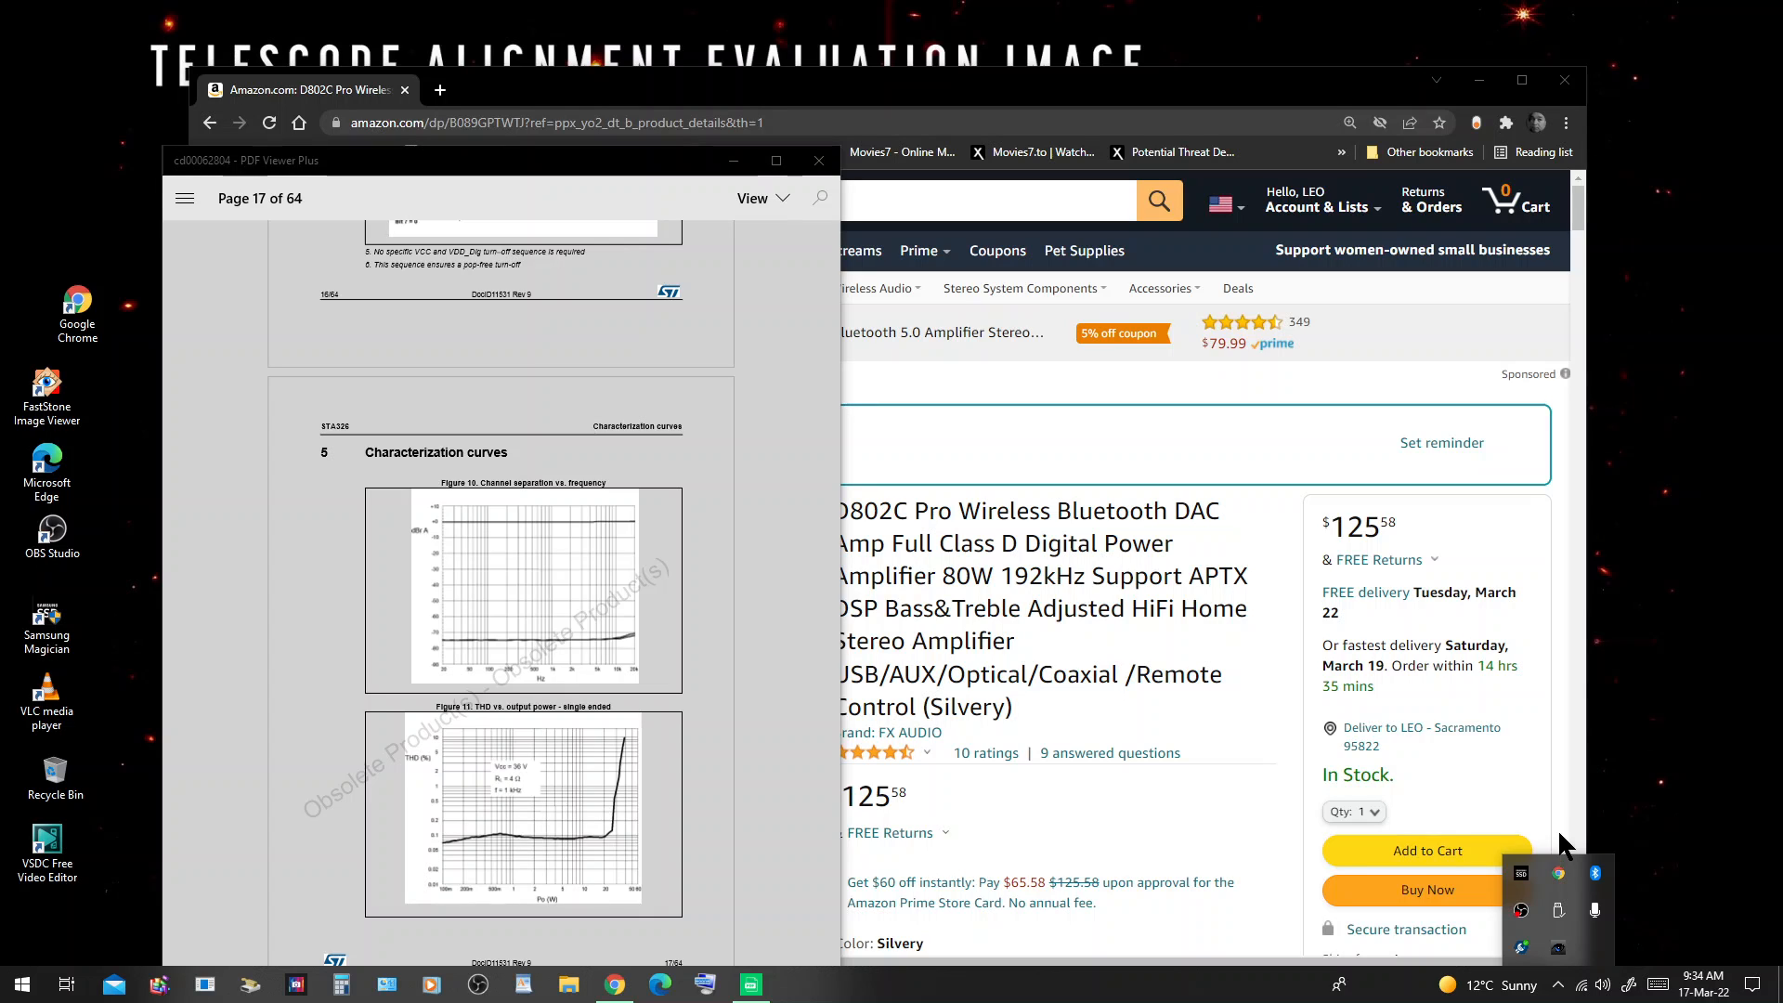
mouse_move(1271, 742)
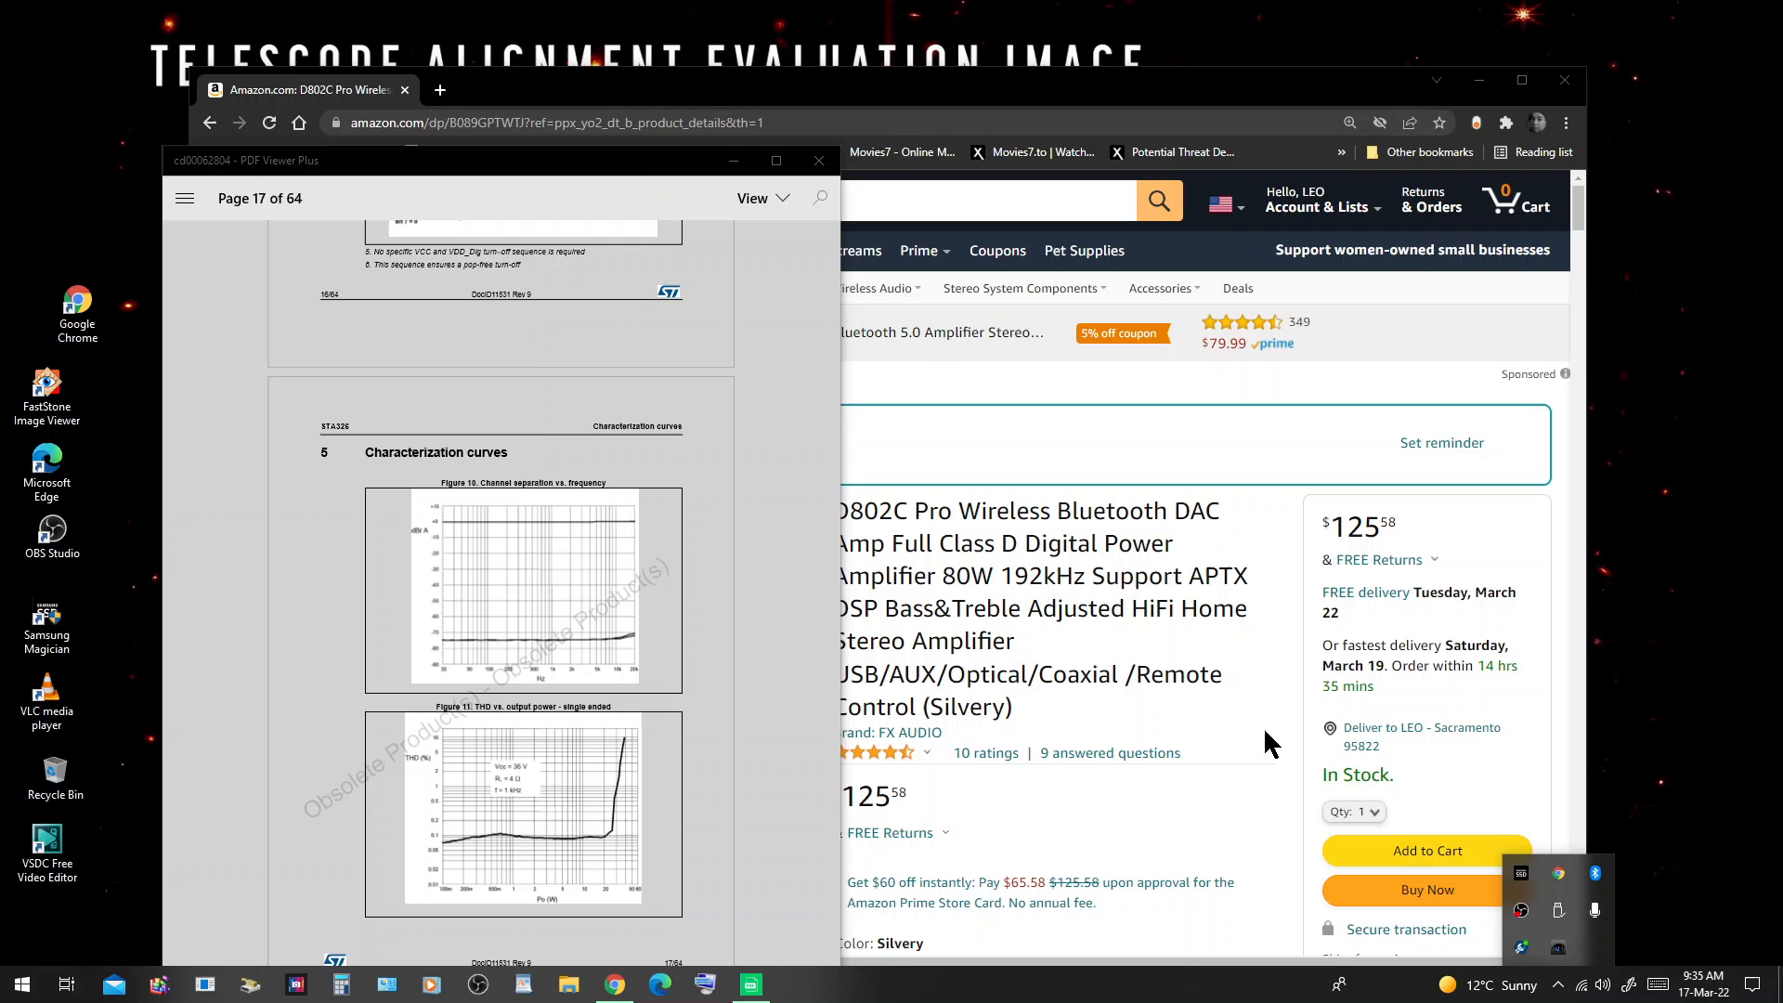
Bring the STA326 datasheet window in front of the Amazon page.
left_click(818, 161)
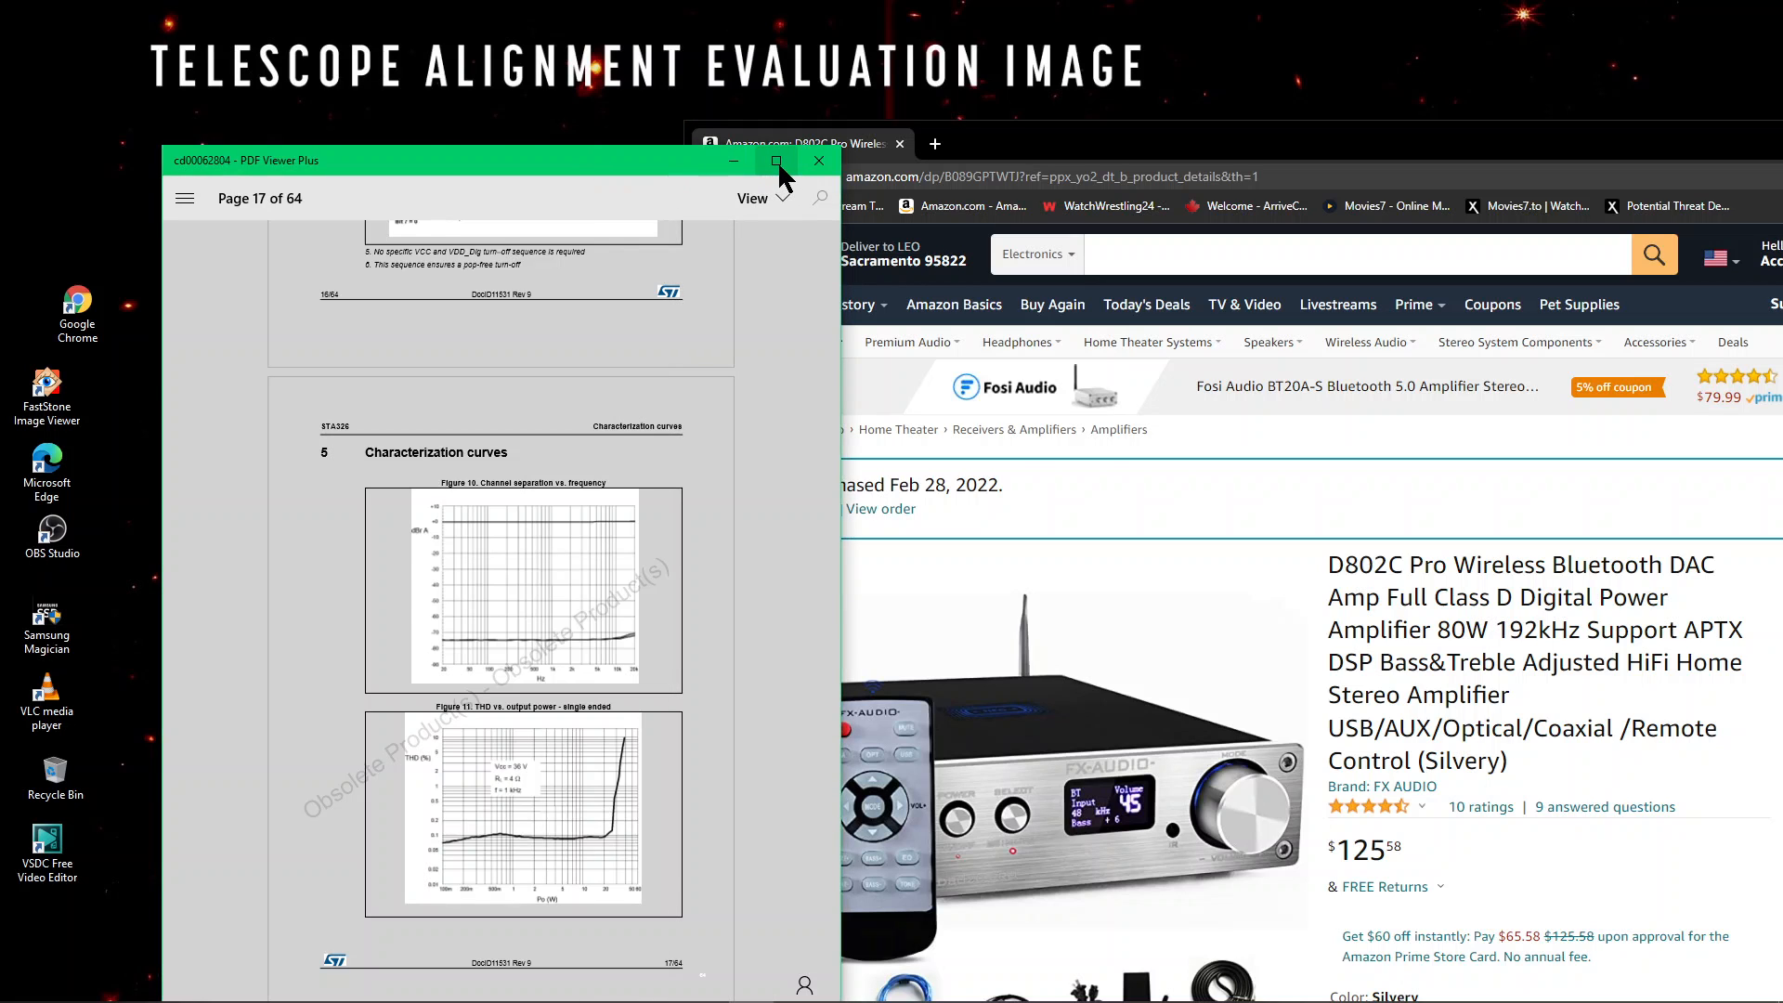
Maximize the datasheet and scroll to Figure 11, THD vs. output power, on page 17.
left_click(775, 160)
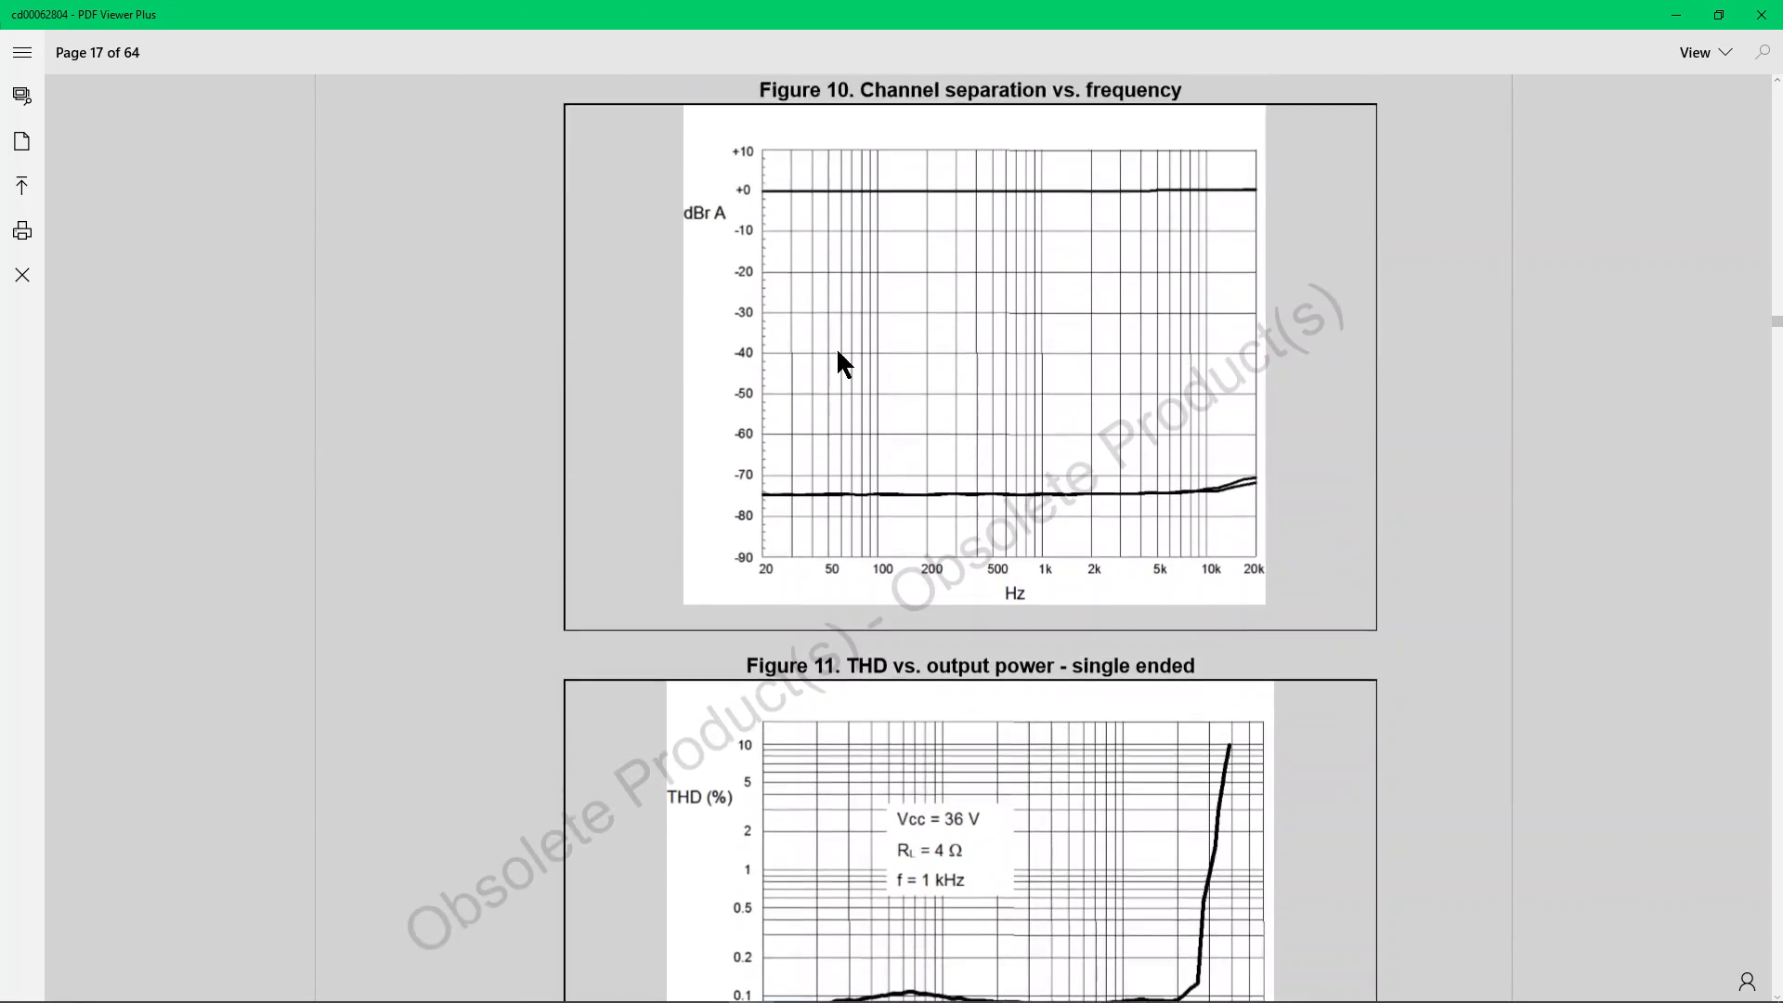
scroll("down", 3)
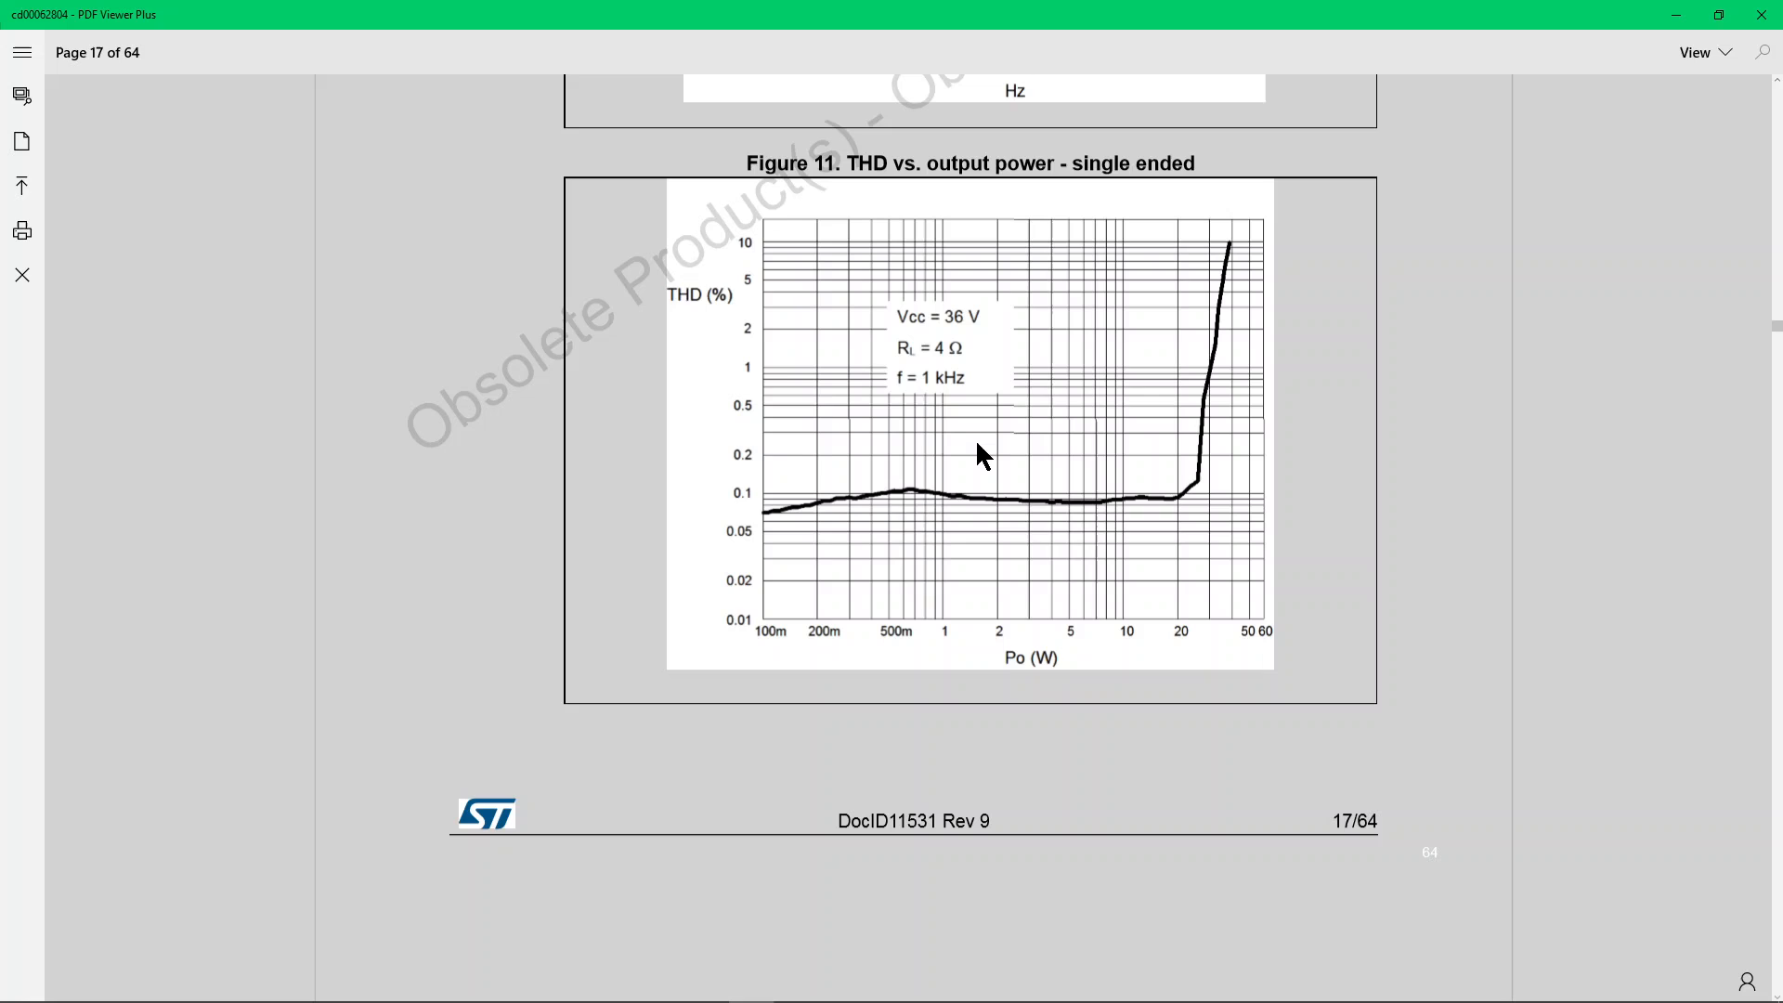
mouse_move(1145, 488)
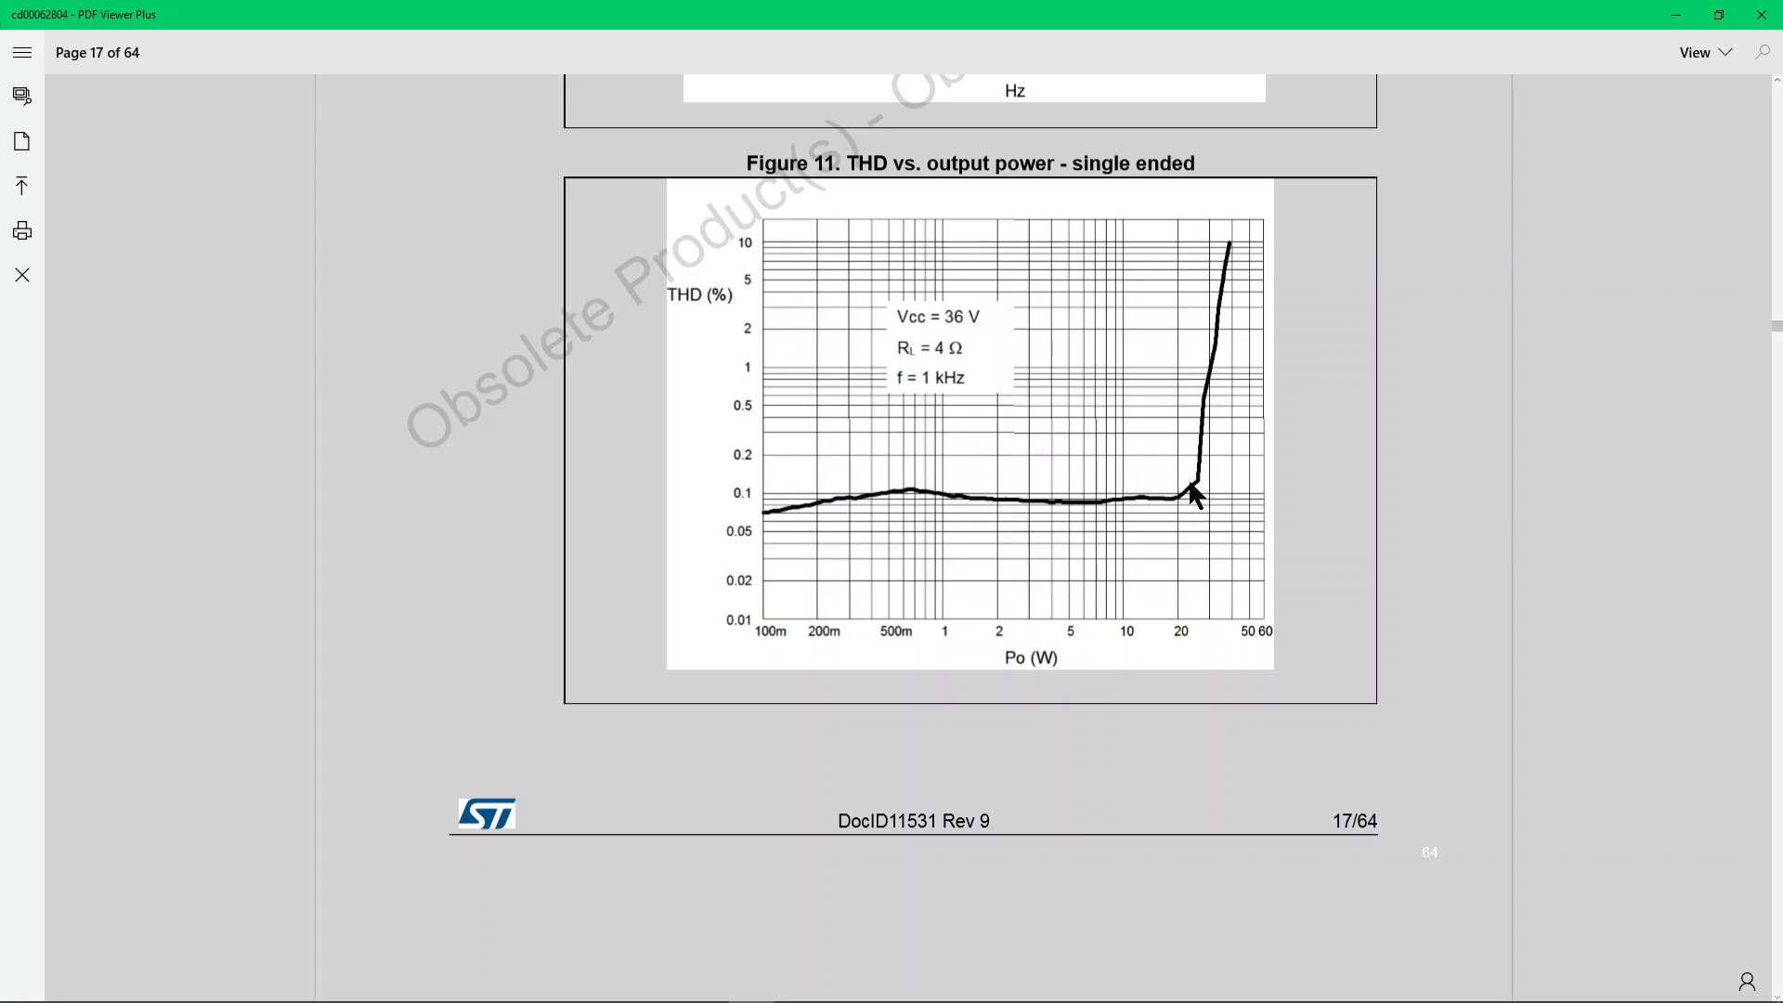
mouse_move(1201, 499)
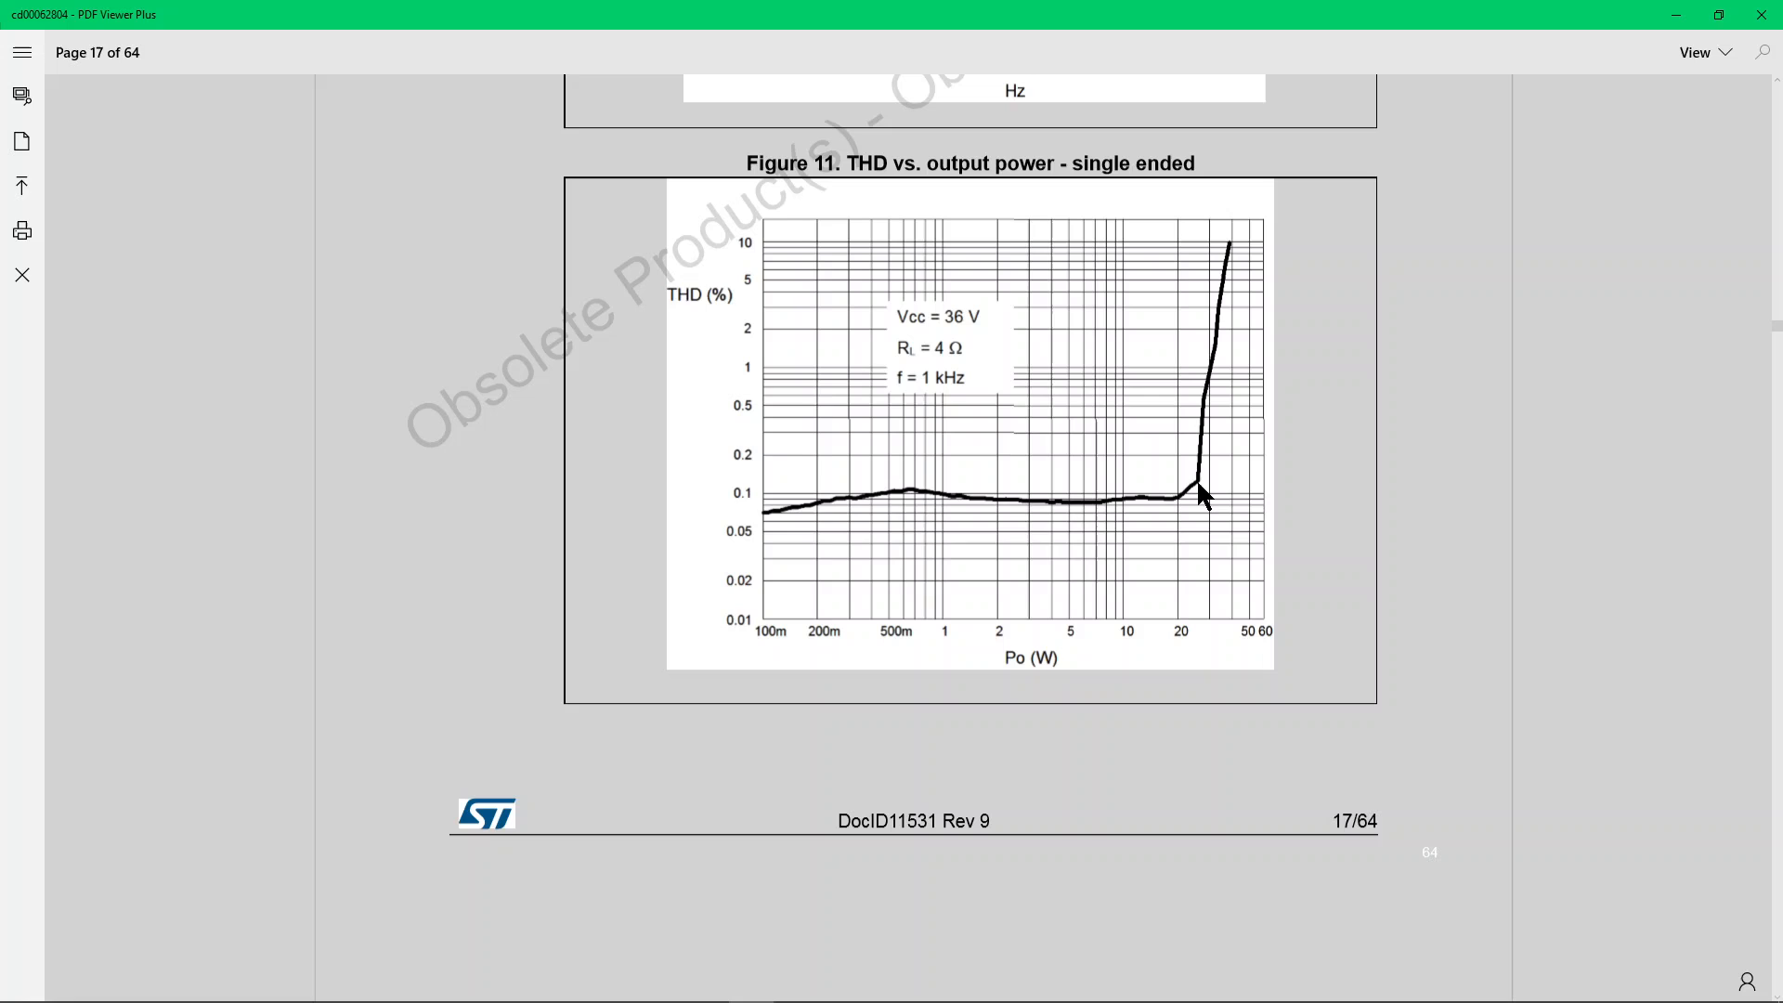
mouse_move(1210, 510)
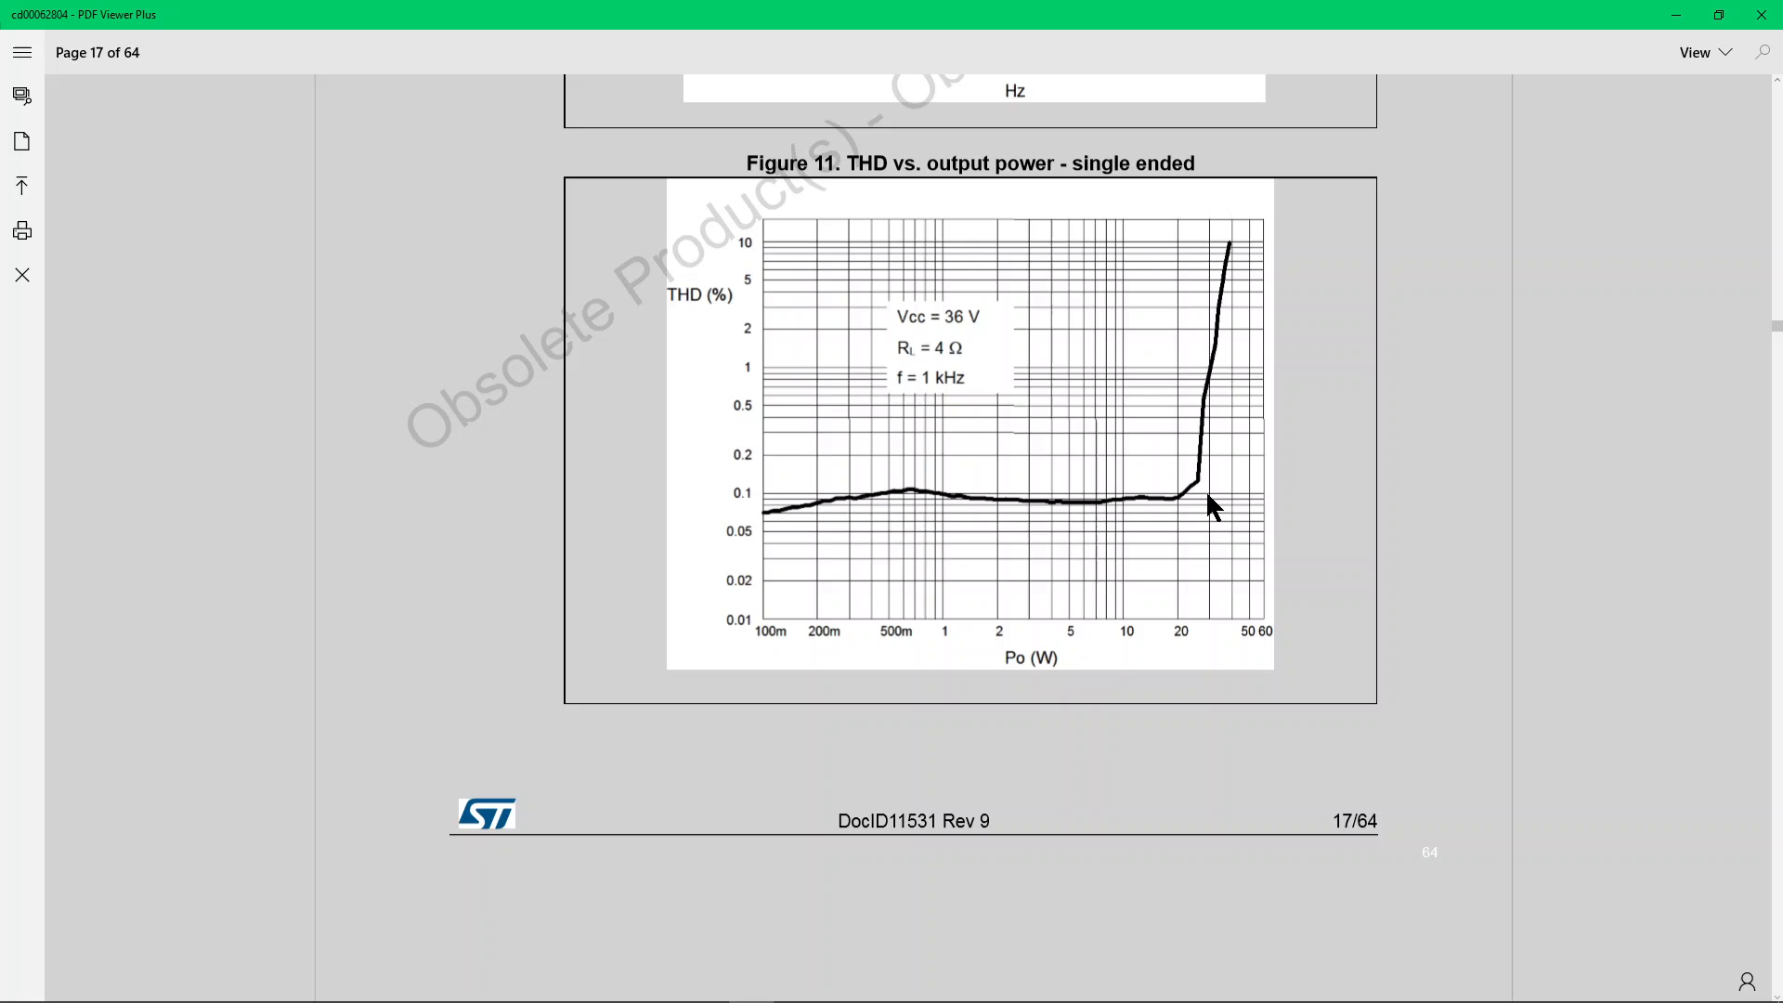
mouse_move(1203, 498)
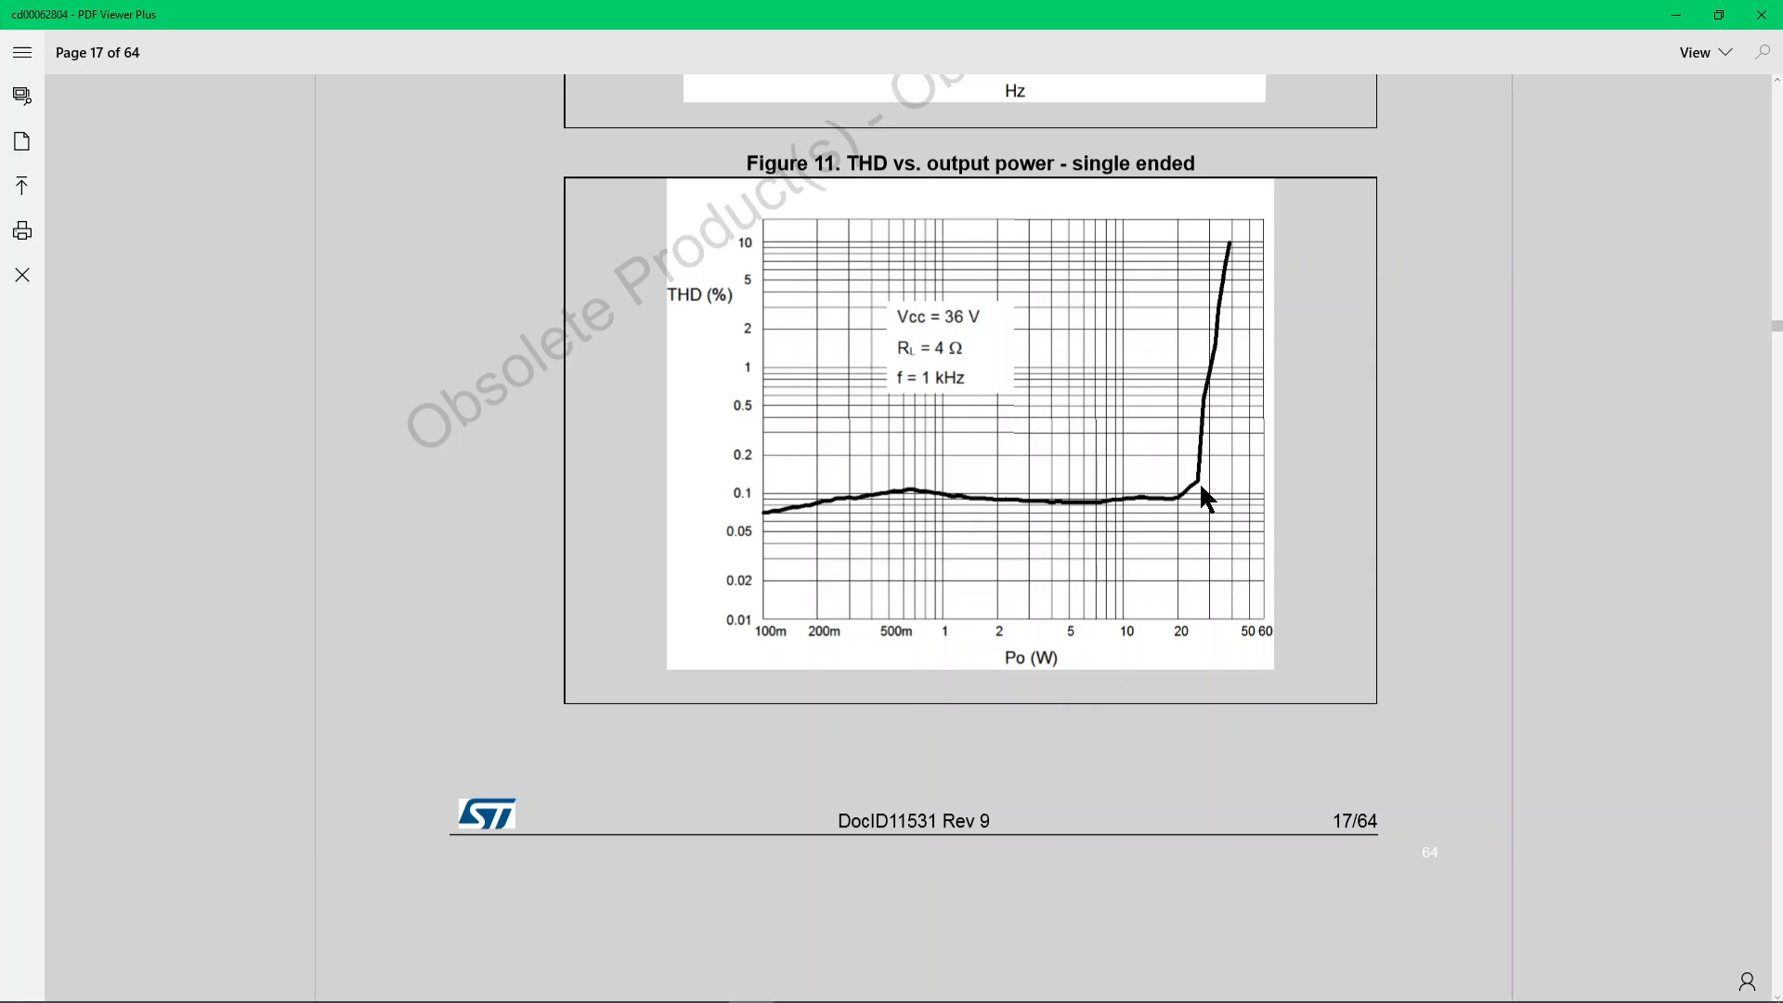
mouse_move(1200, 492)
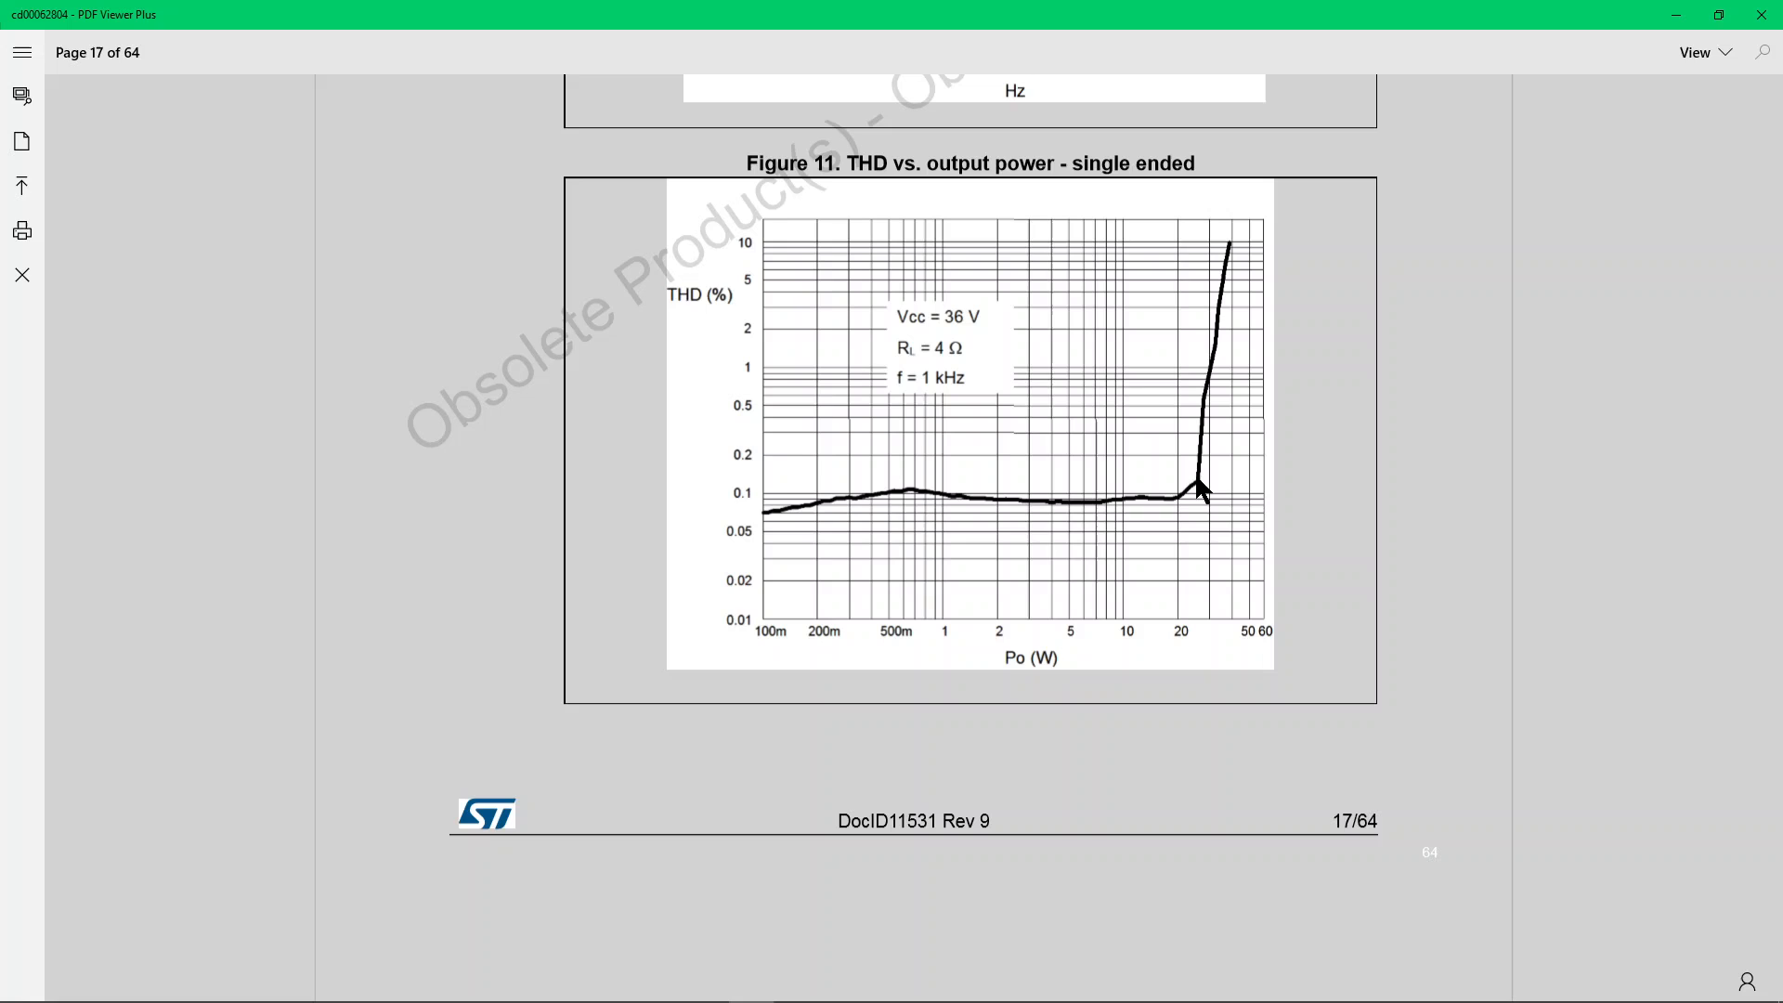
mouse_move(1223, 305)
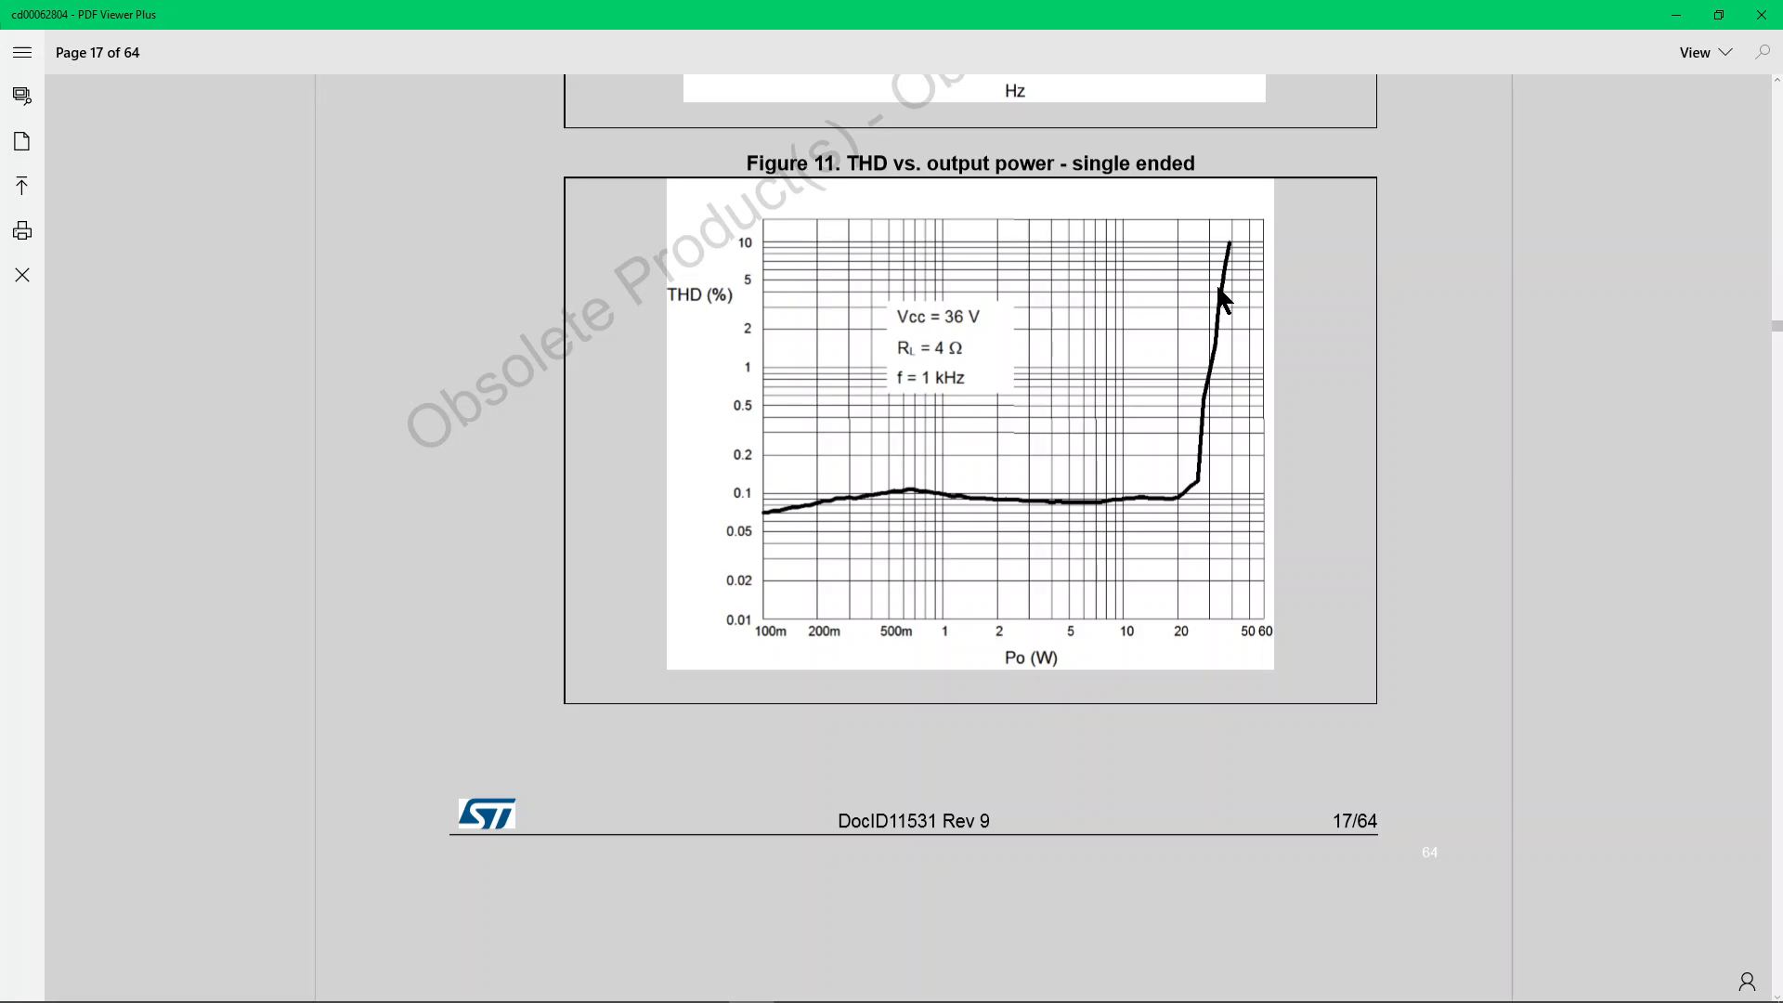
mouse_move(1241, 311)
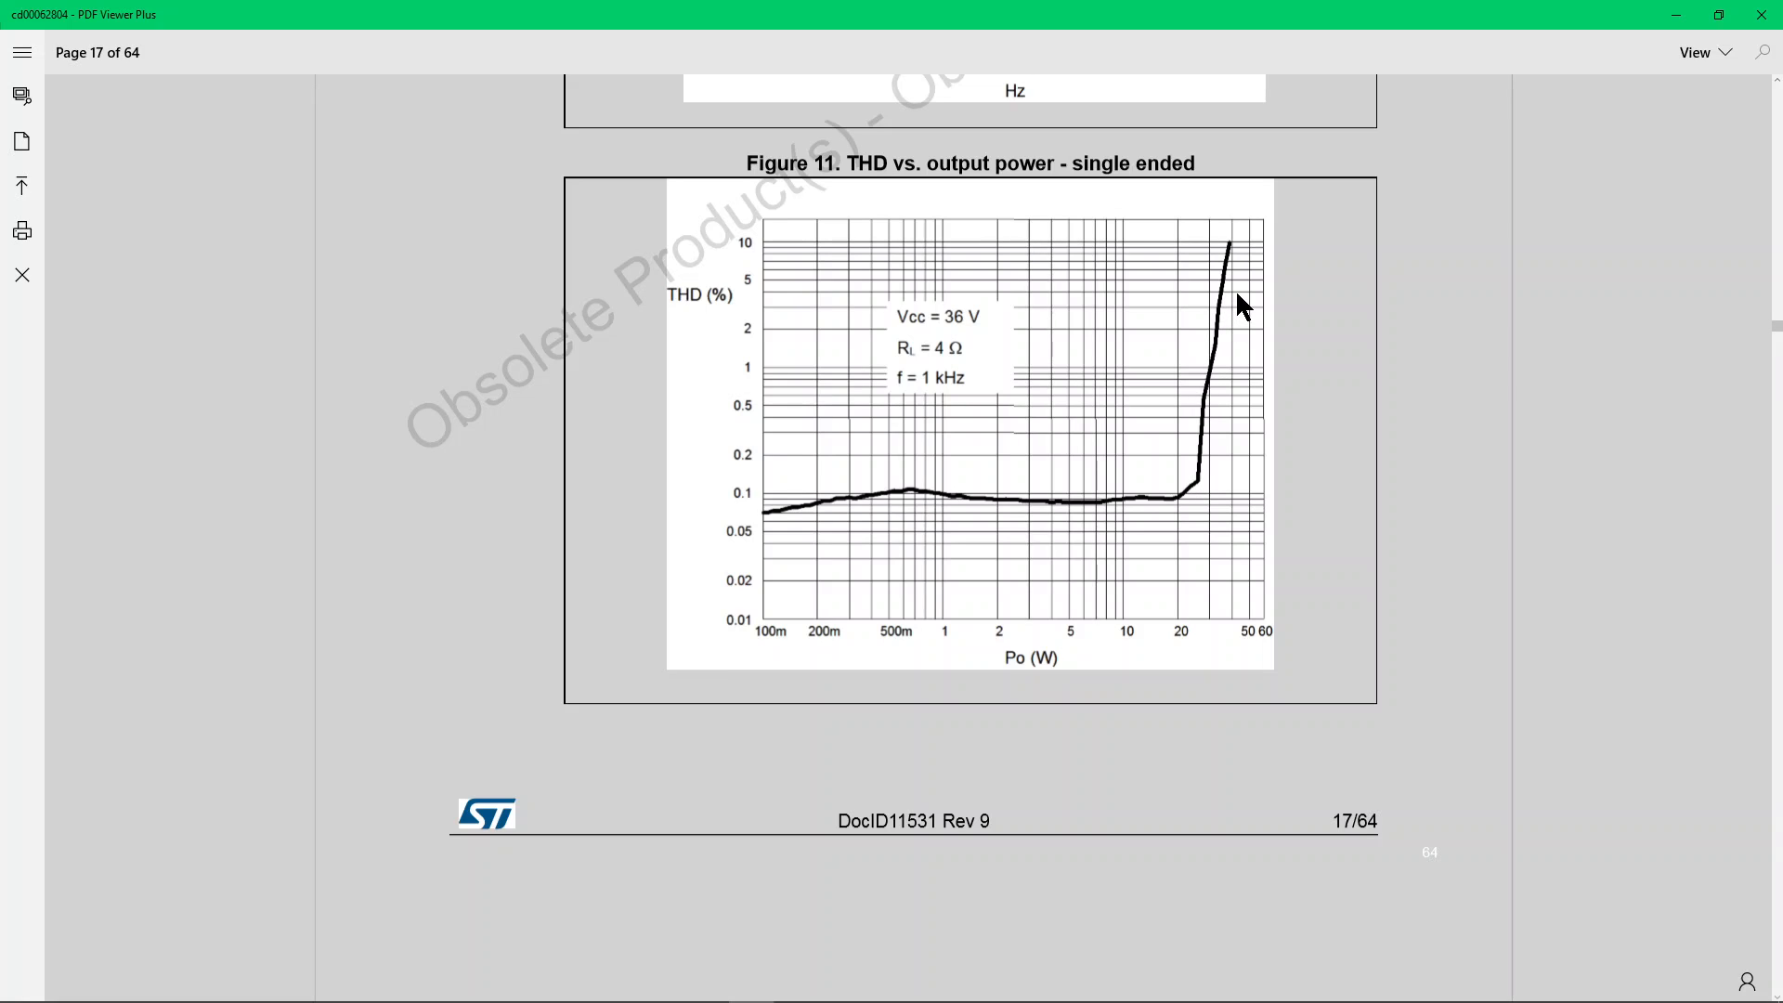
mouse_move(1410, 210)
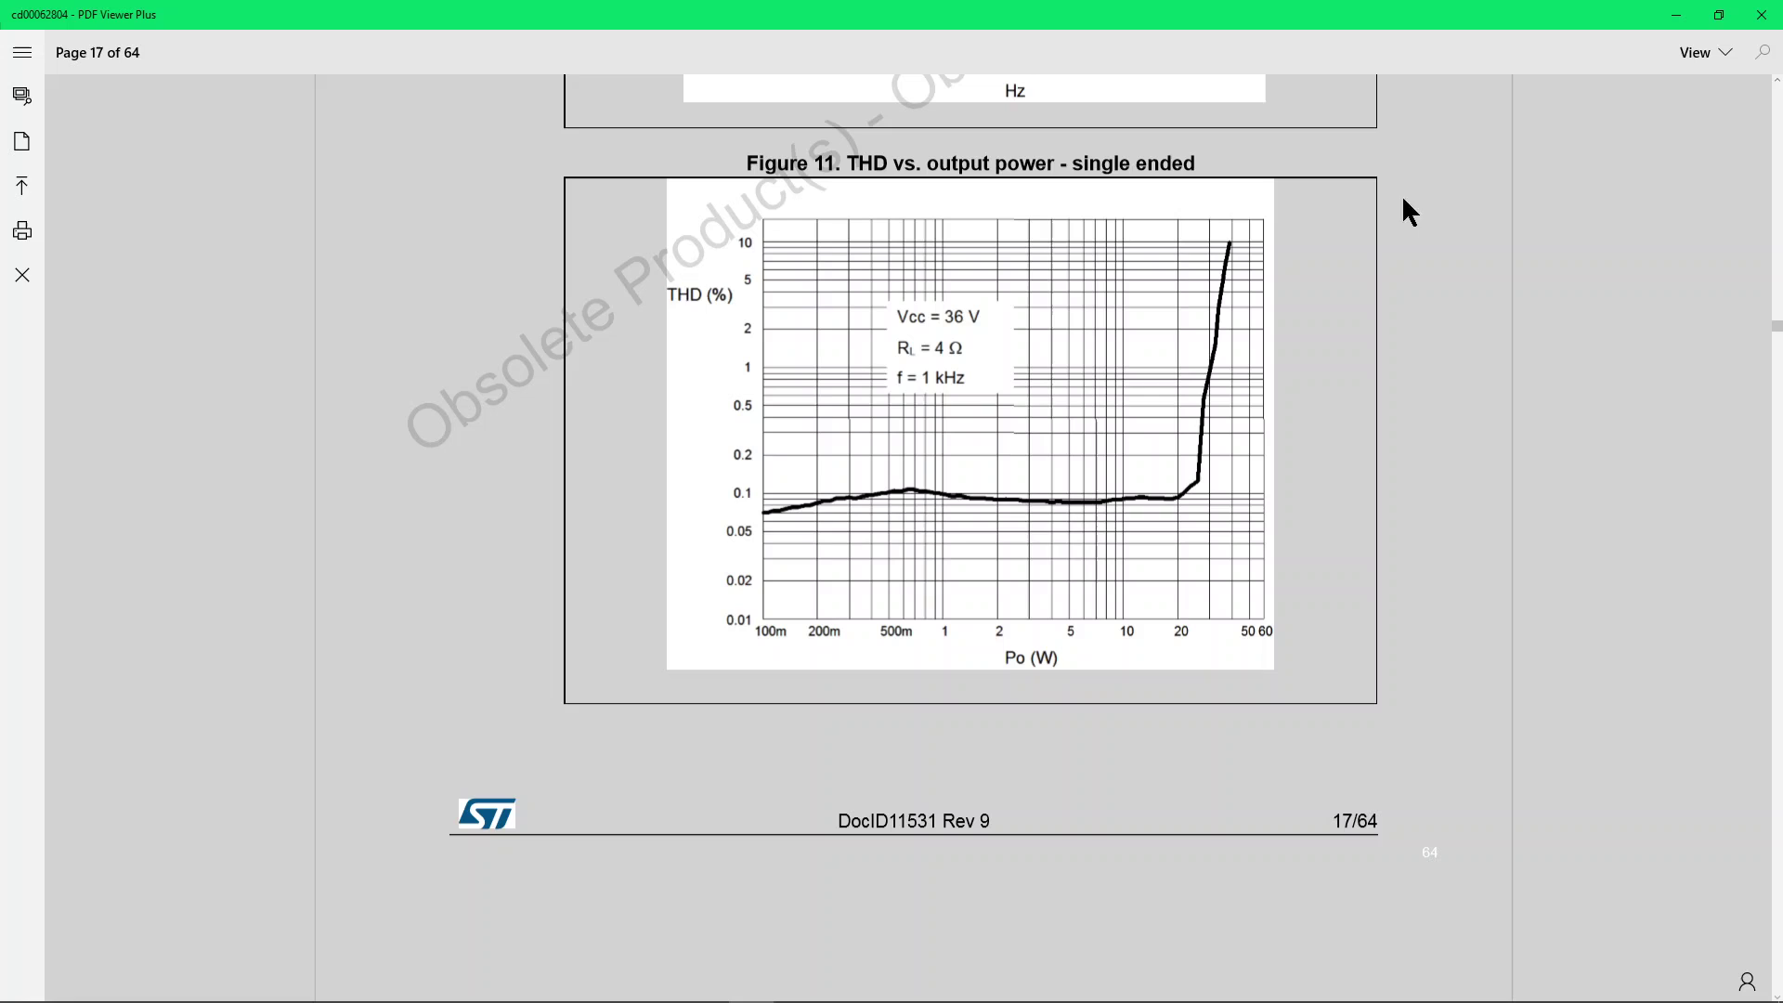
mouse_move(1646, 146)
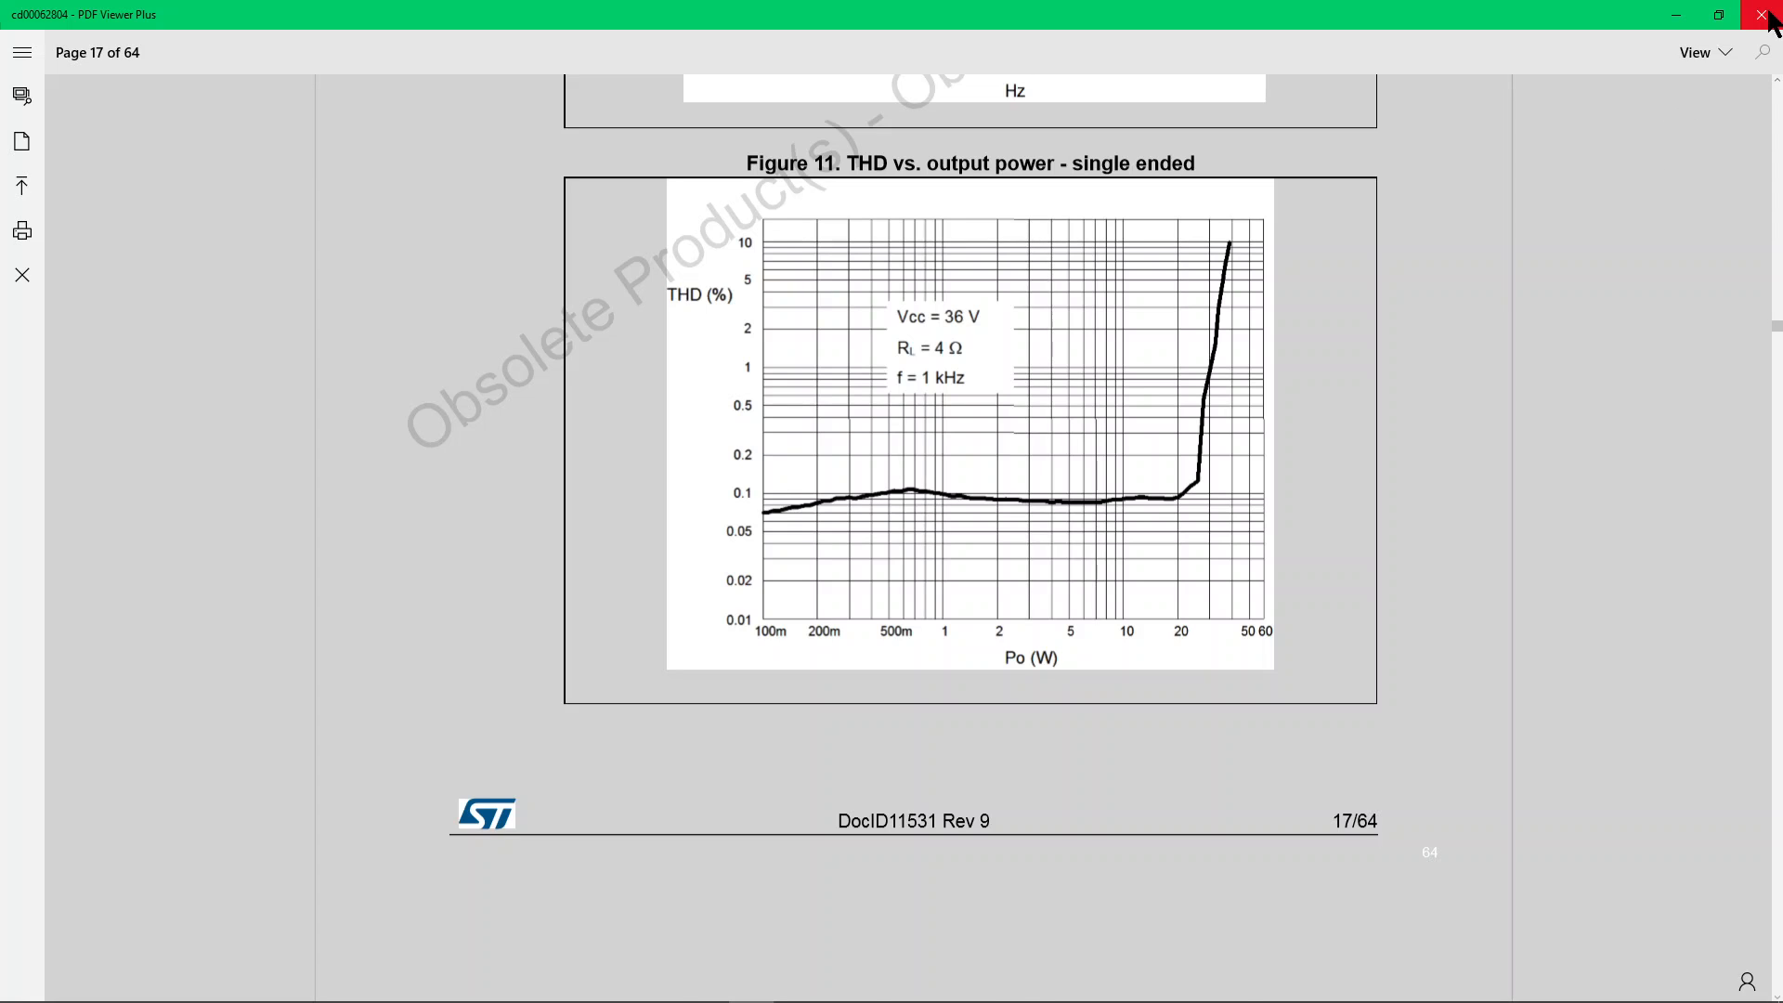
Close the PDF datasheet and cancel Chrome's Save As dialog.
left_click(1761, 13)
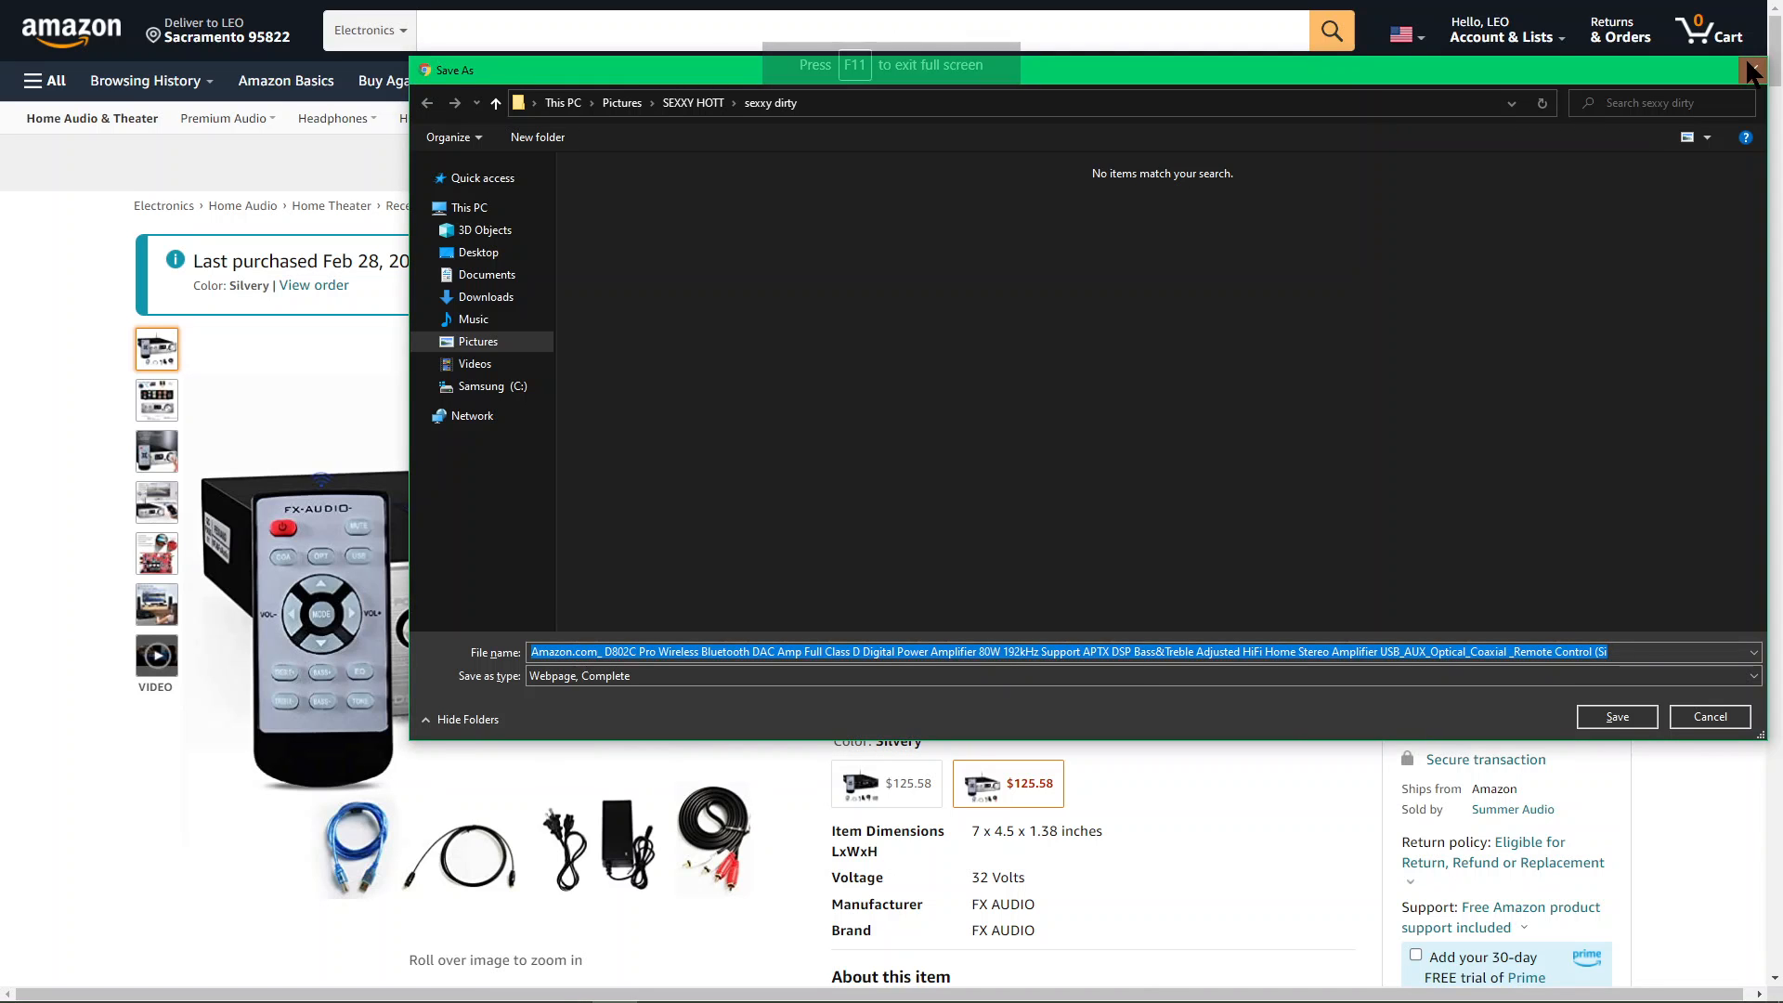
left_click(1709, 717)
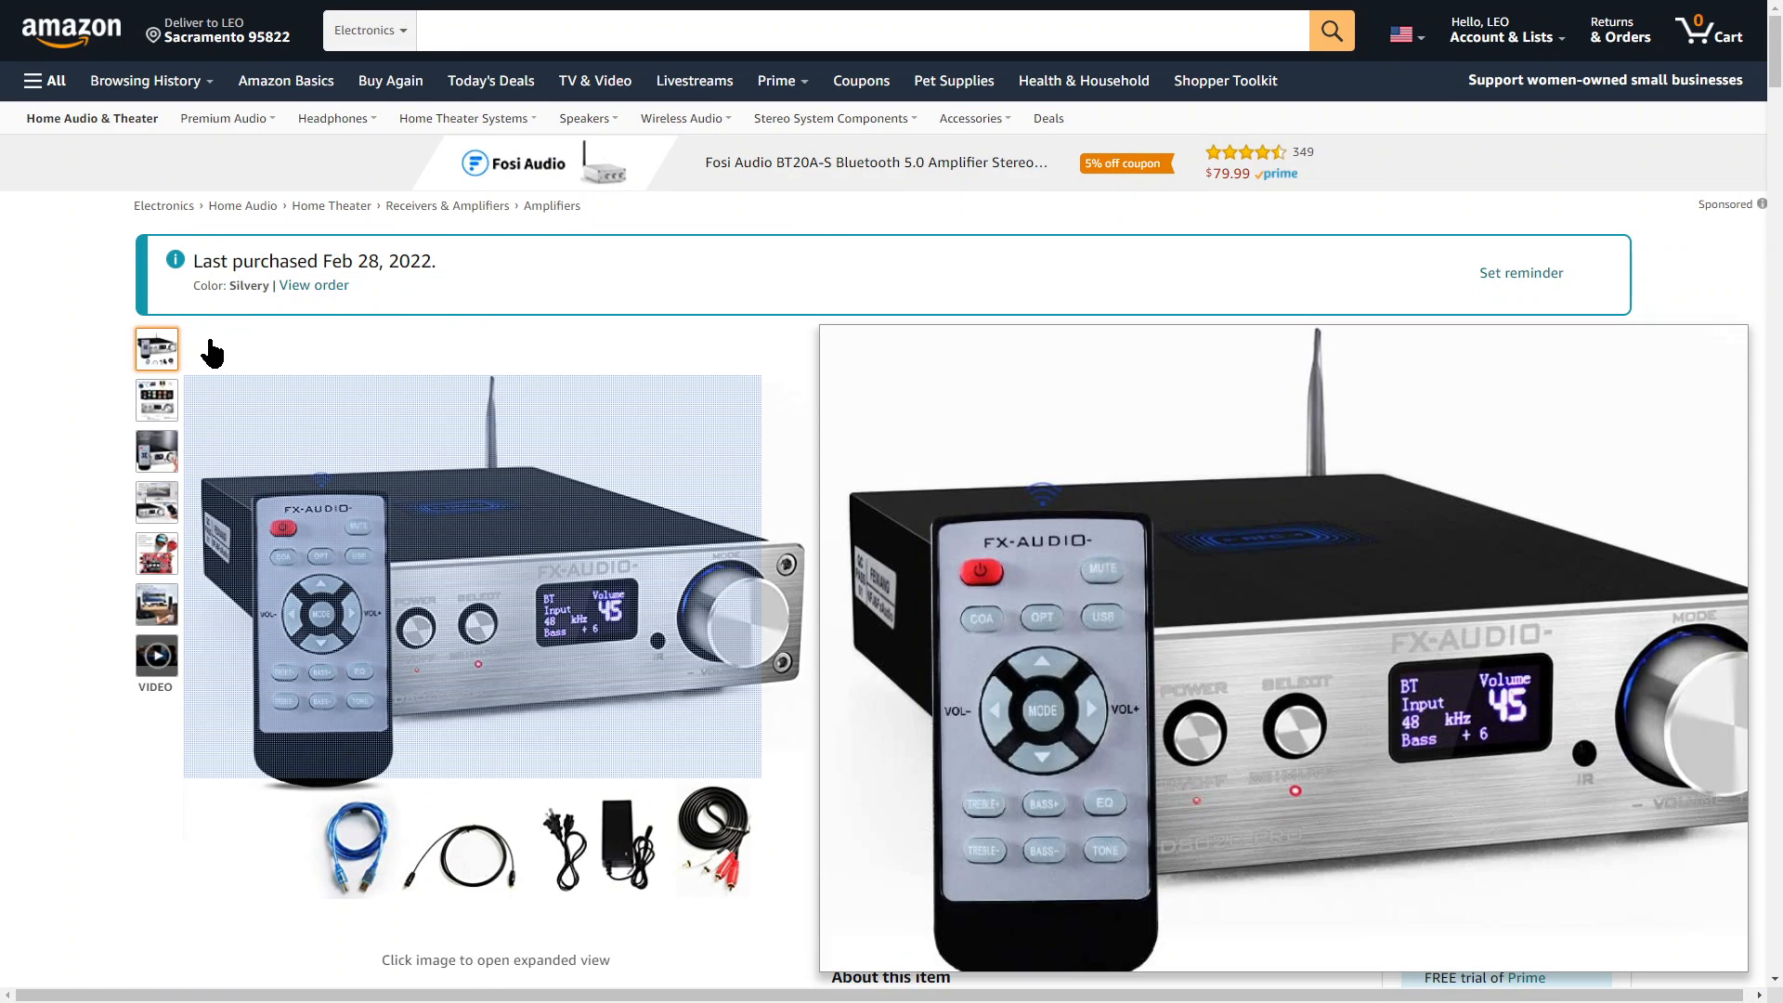
Select the connections diagram thumbnail and open it in the enlarged gallery.
left_click(156, 400)
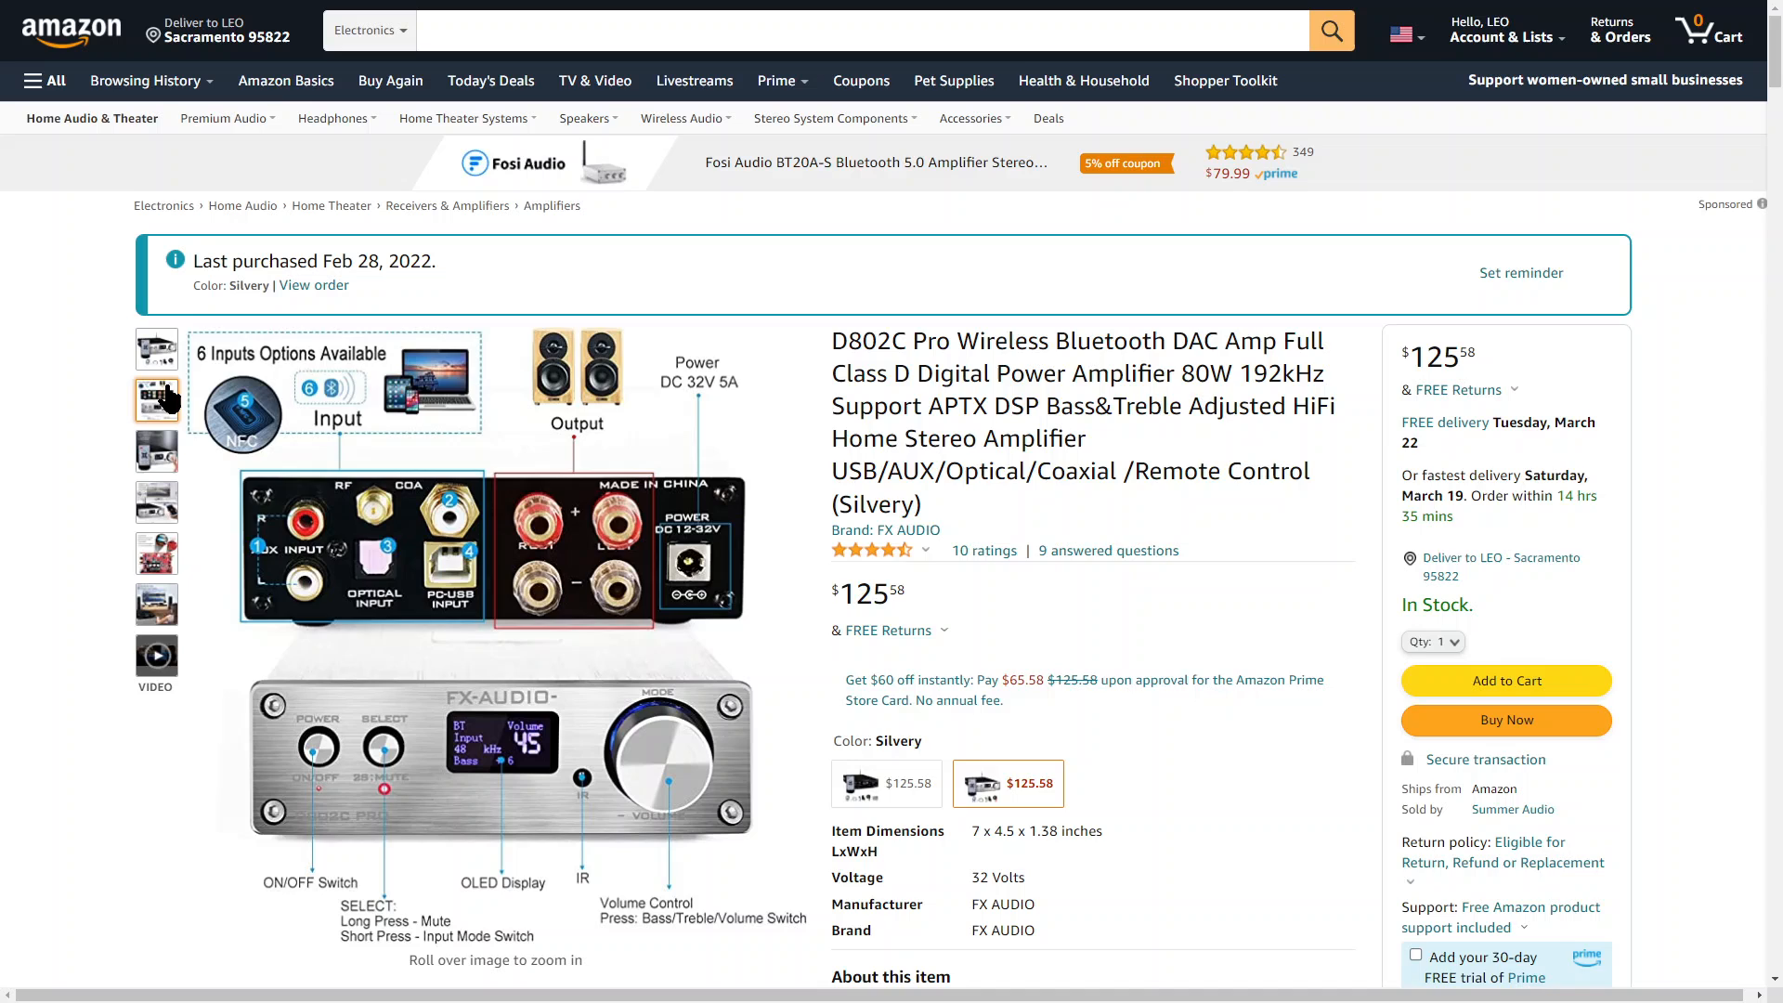
left_click(157, 399)
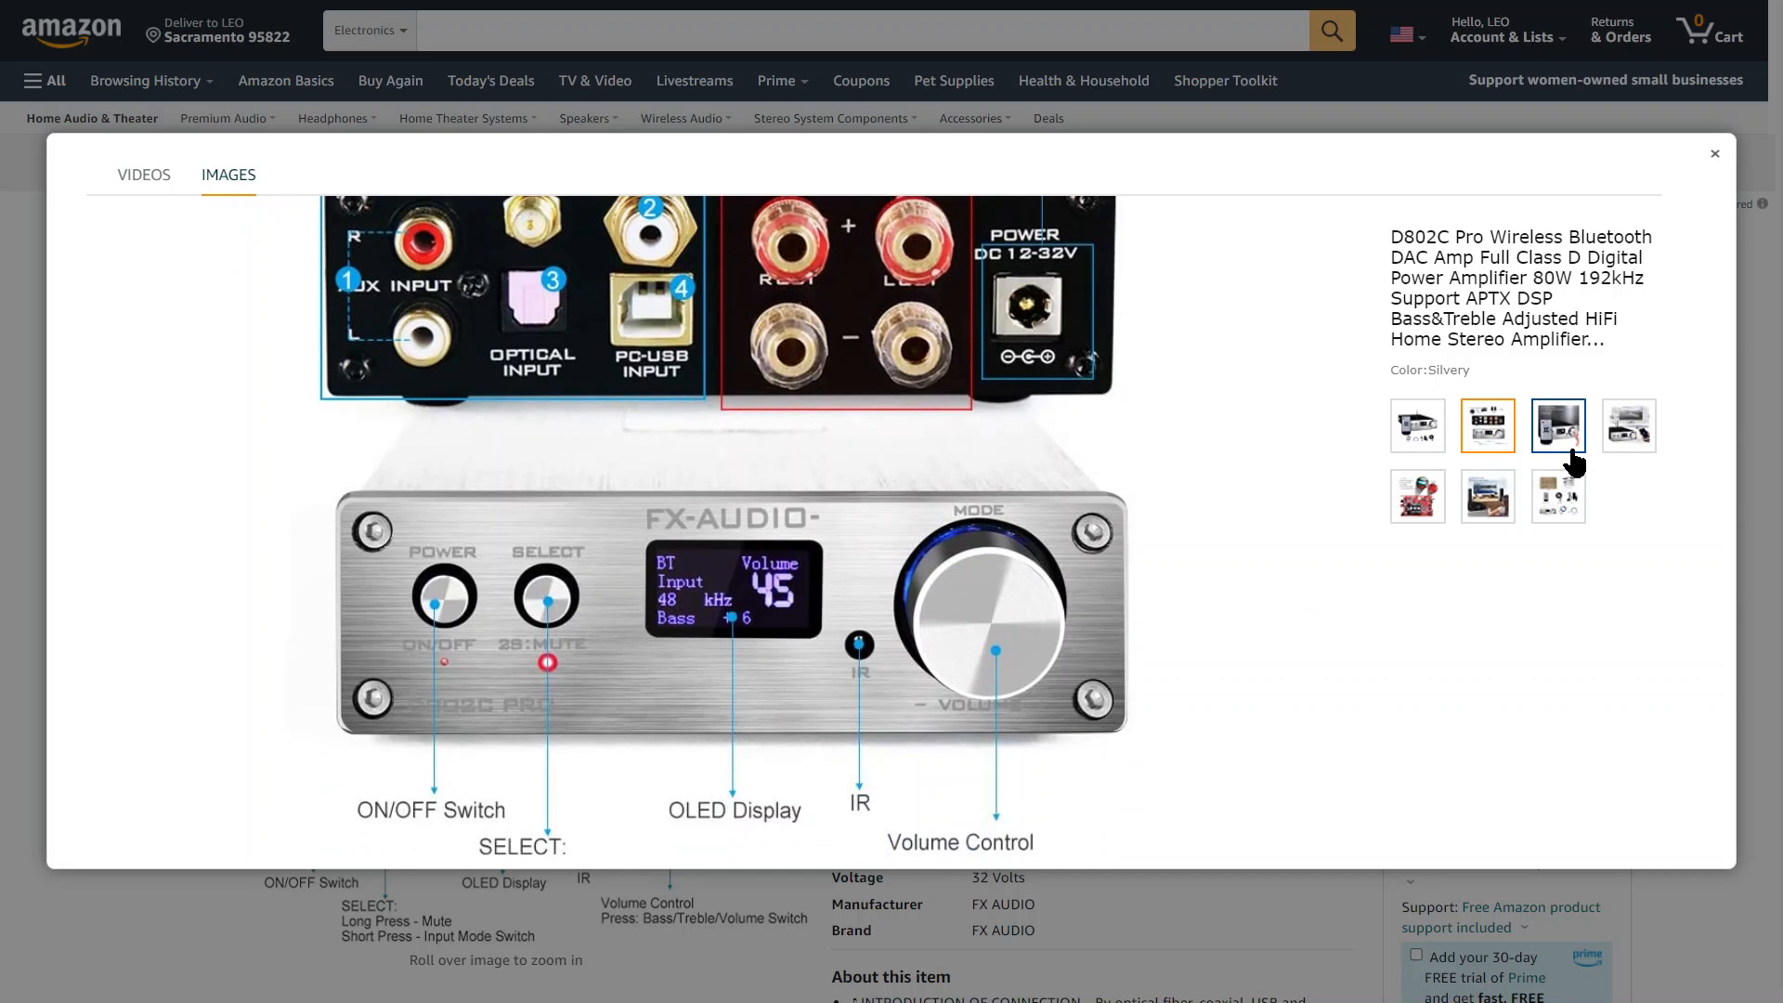
View the hand volume-adjusting photo, then the main photo with remote and cables.
left_click(1558, 425)
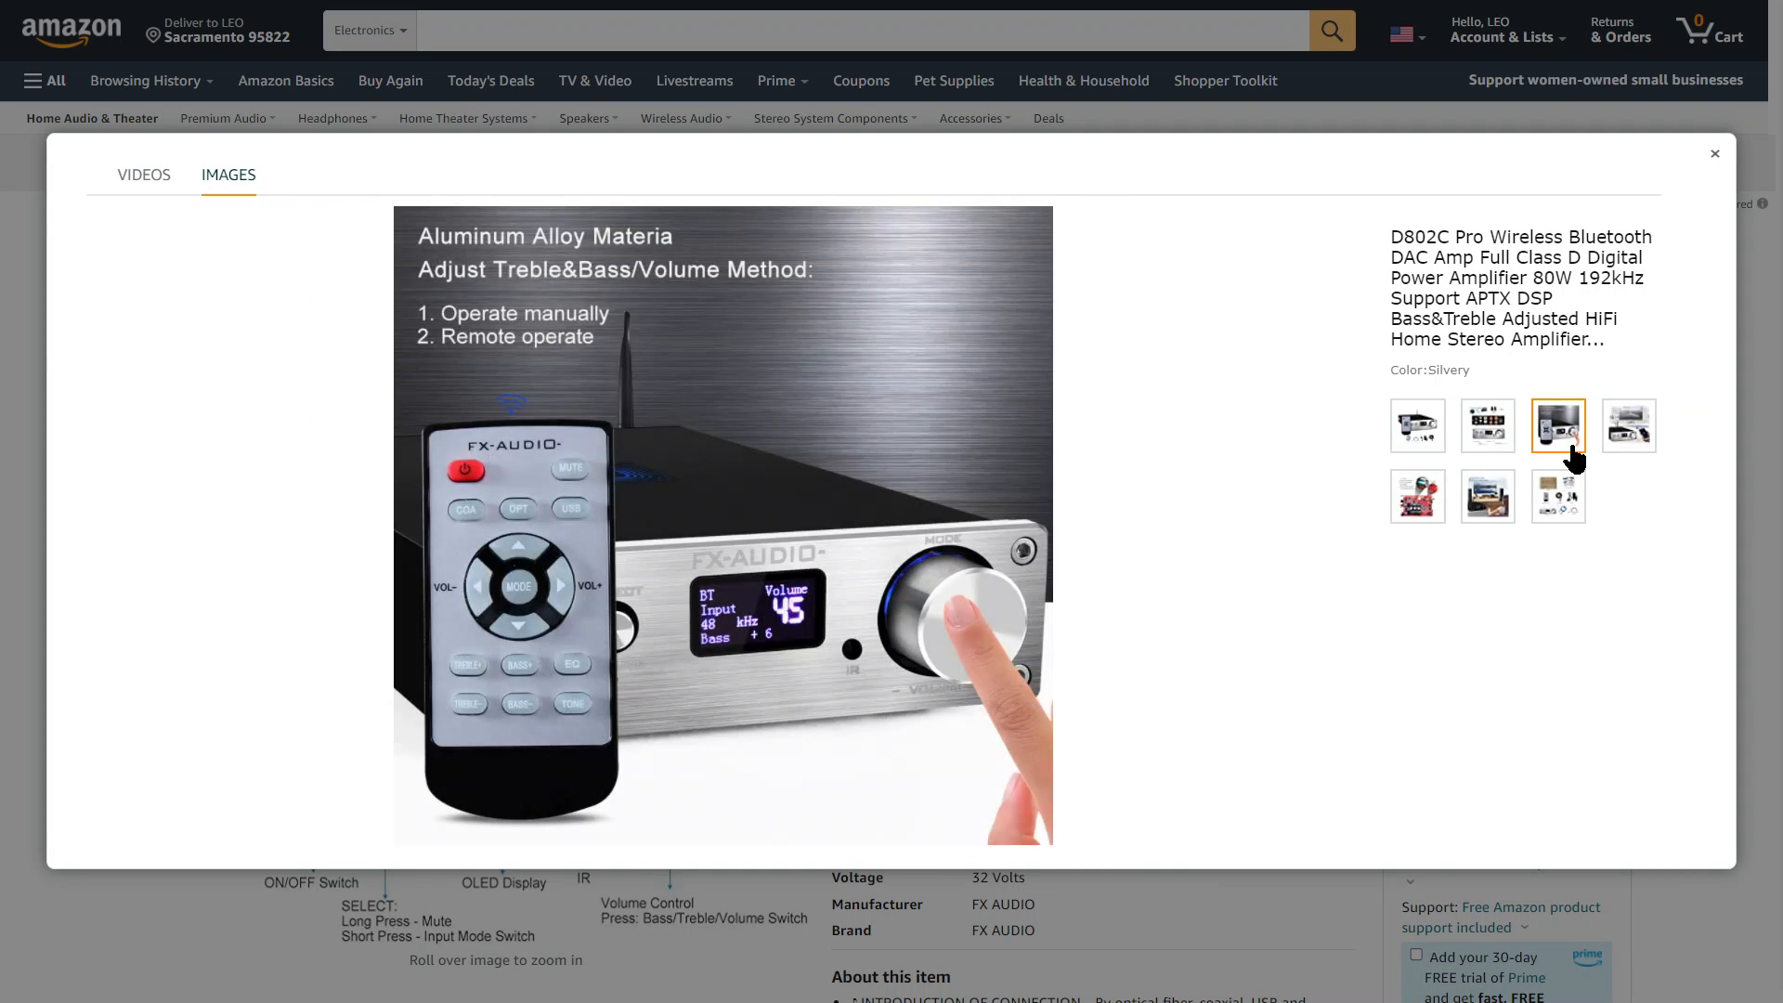
mouse_move(1456, 443)
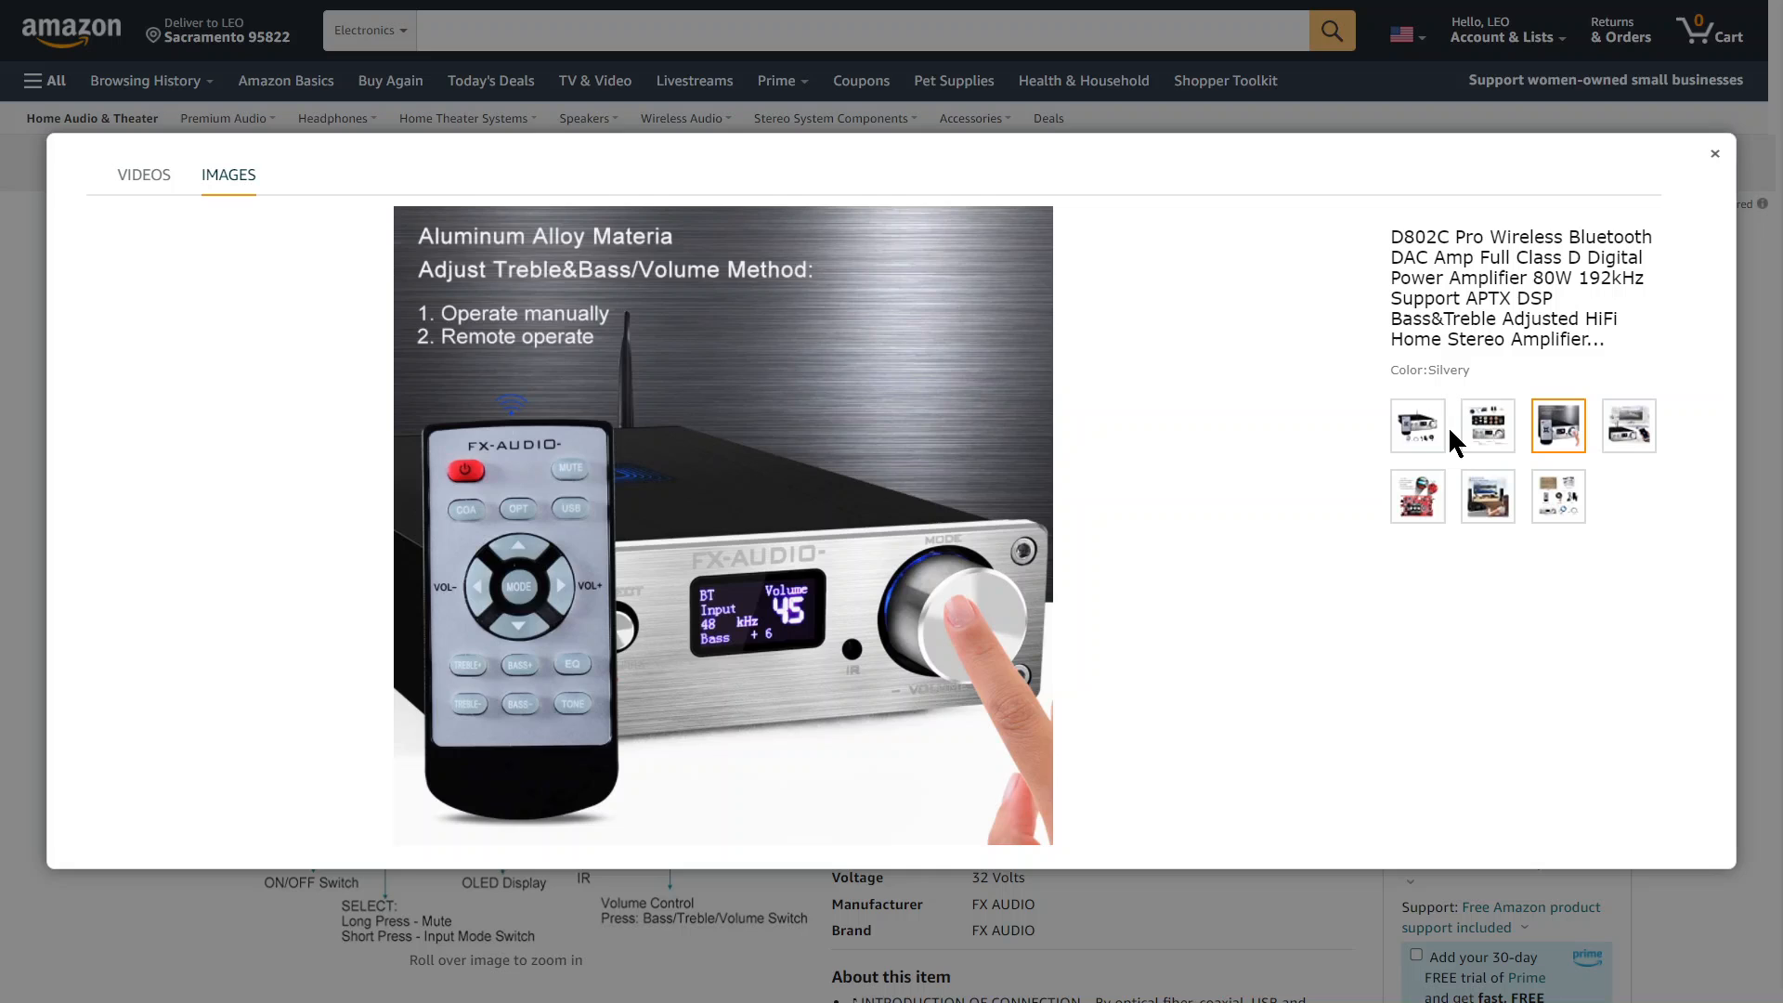
left_click(1417, 425)
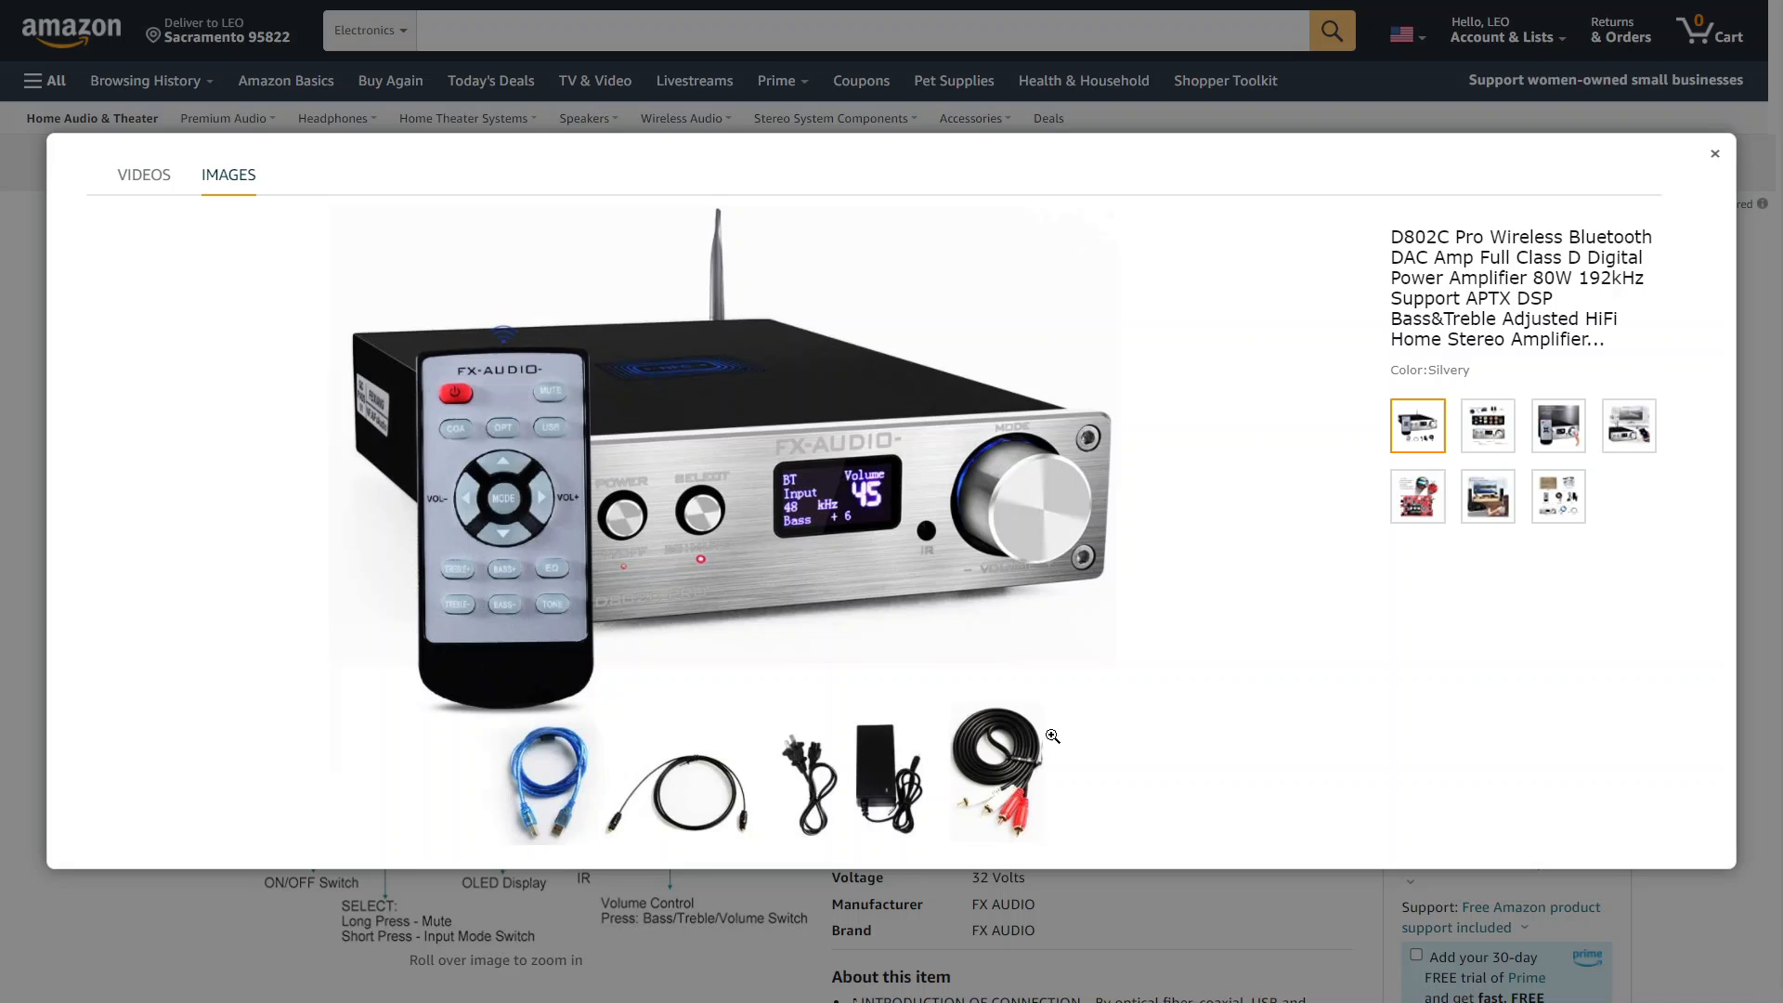
mouse_move(929, 737)
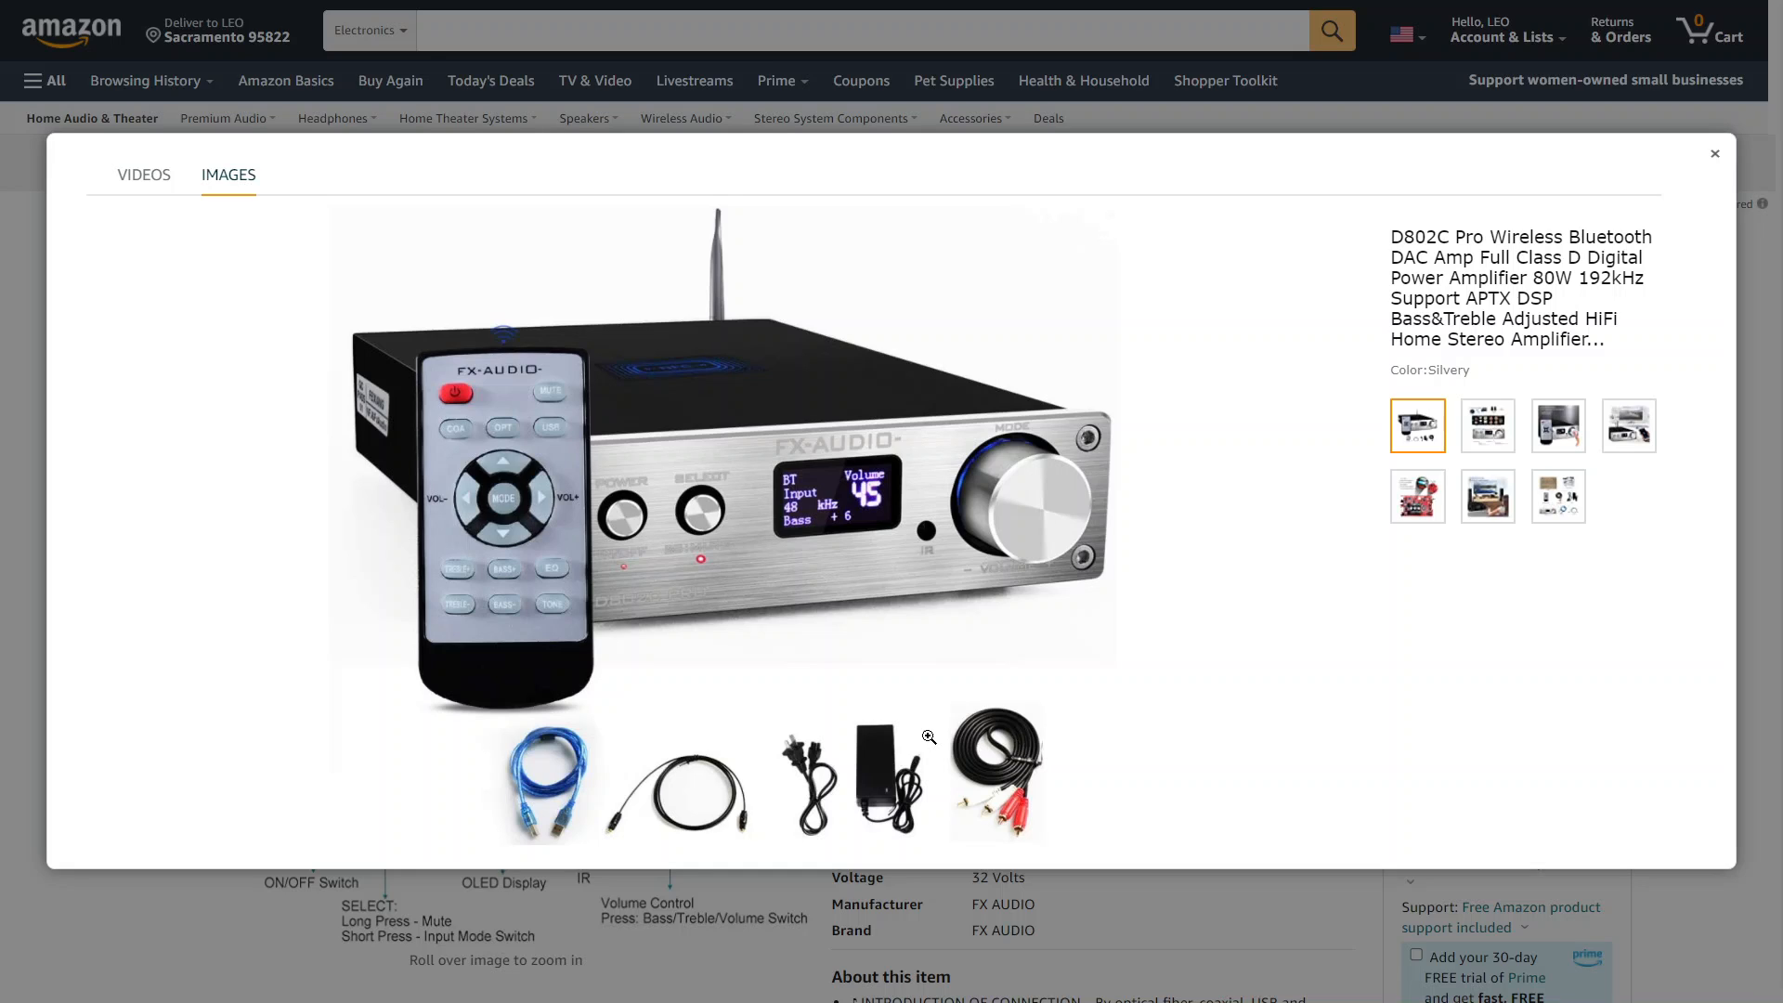
mouse_move(754, 742)
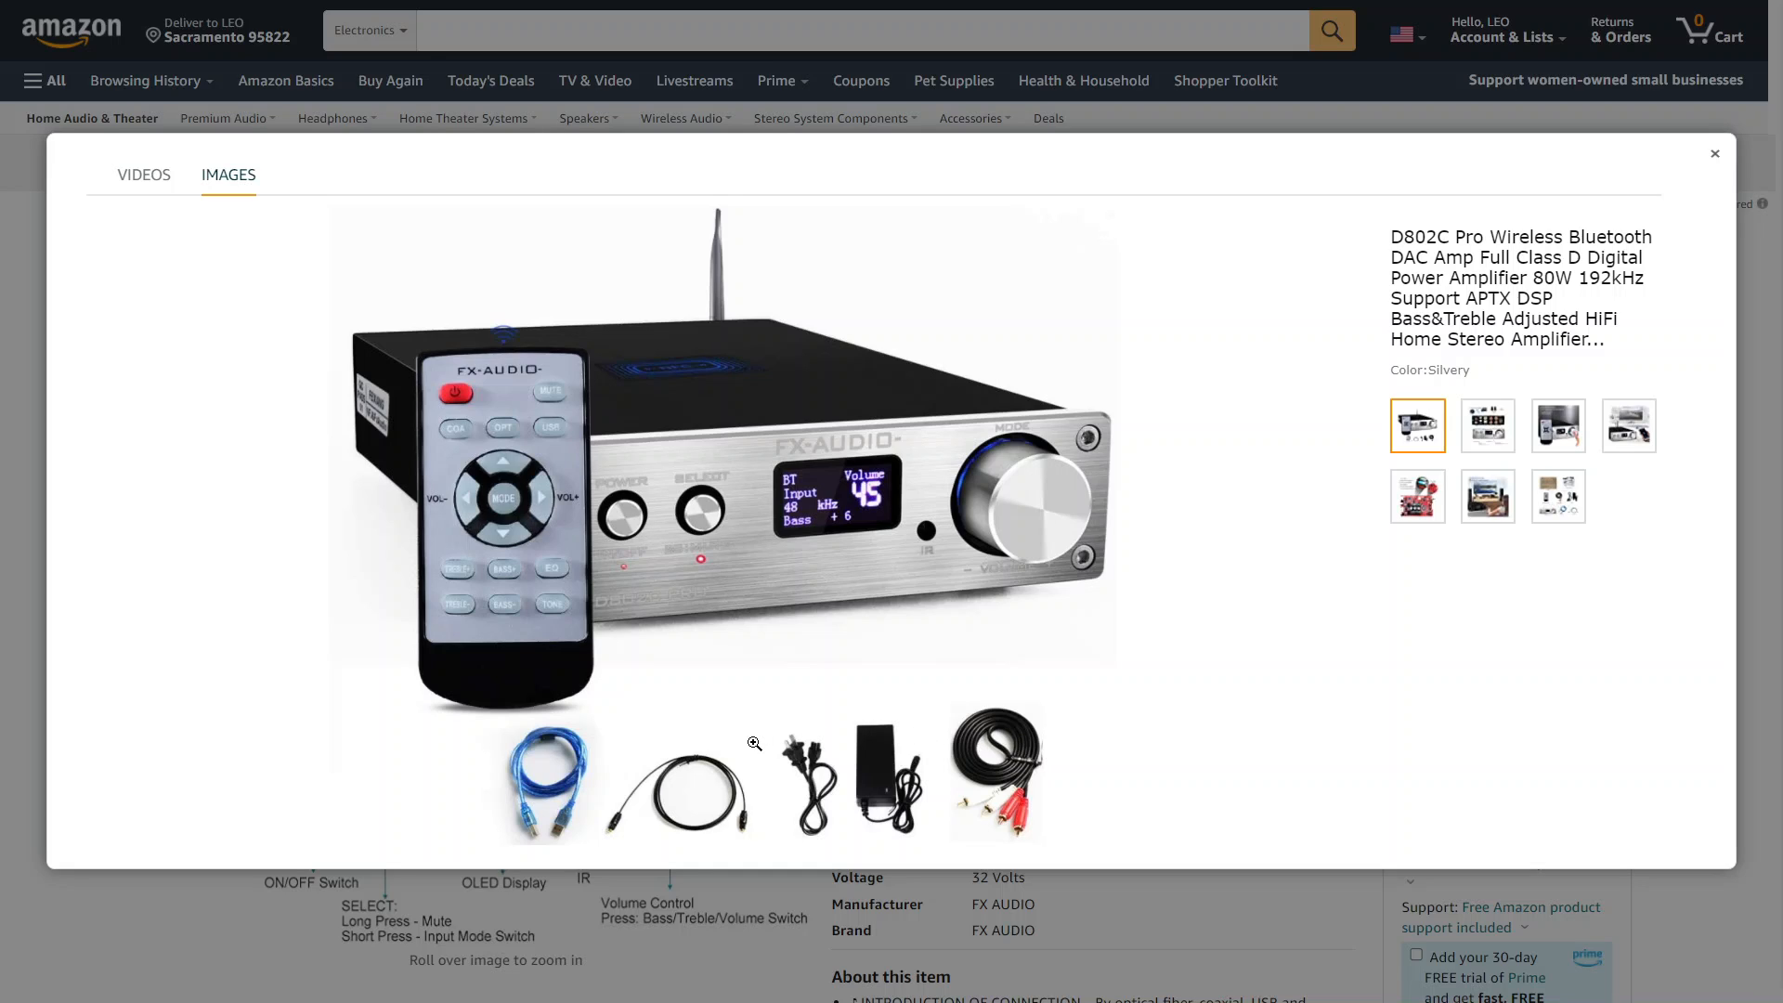
mouse_move(1012, 777)
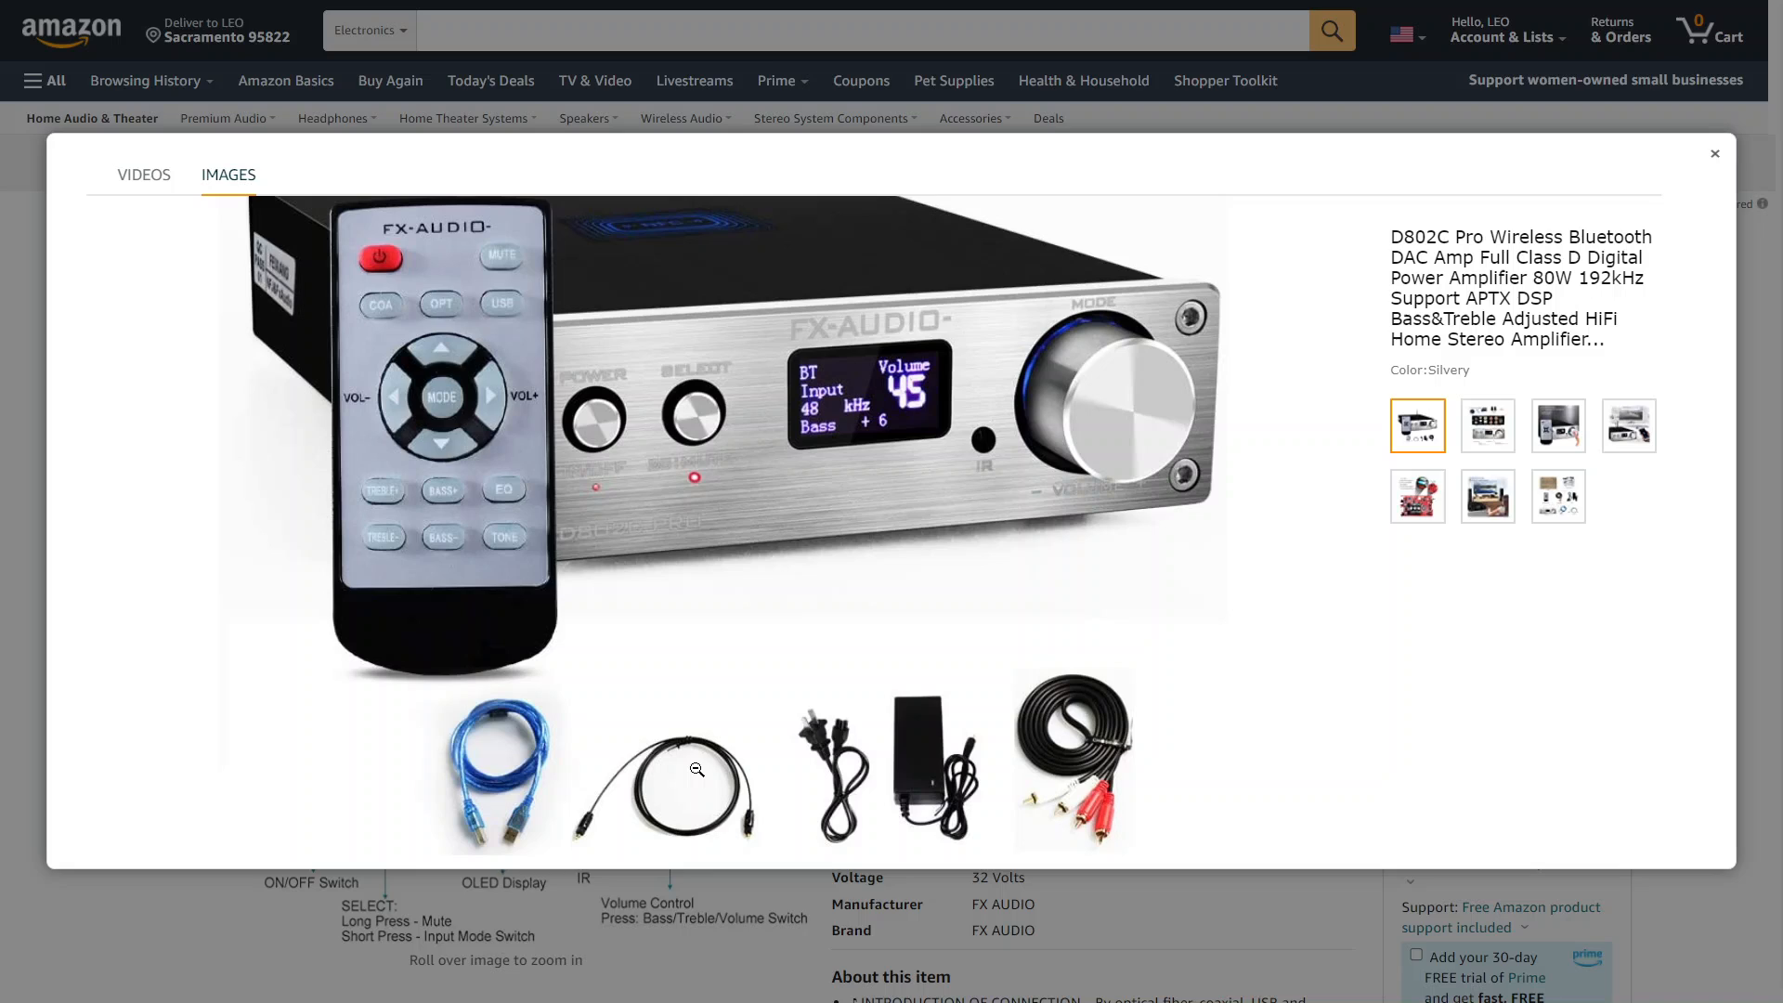
mouse_move(564, 745)
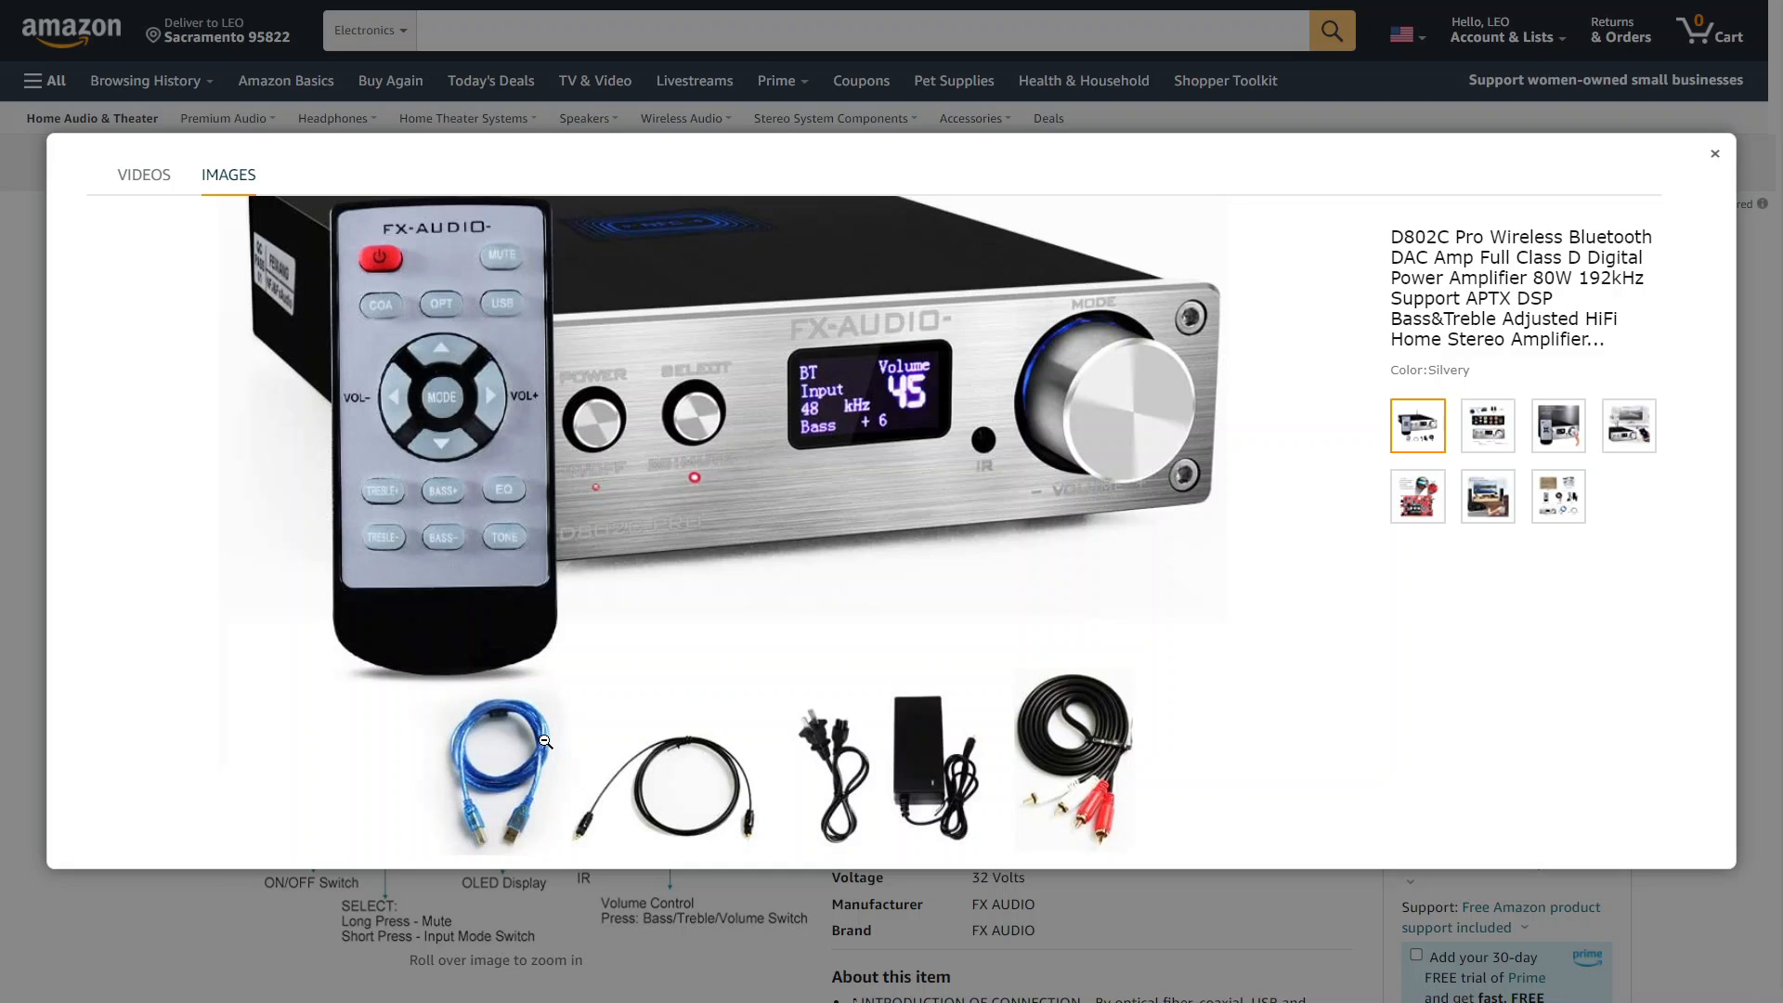
mouse_move(852, 770)
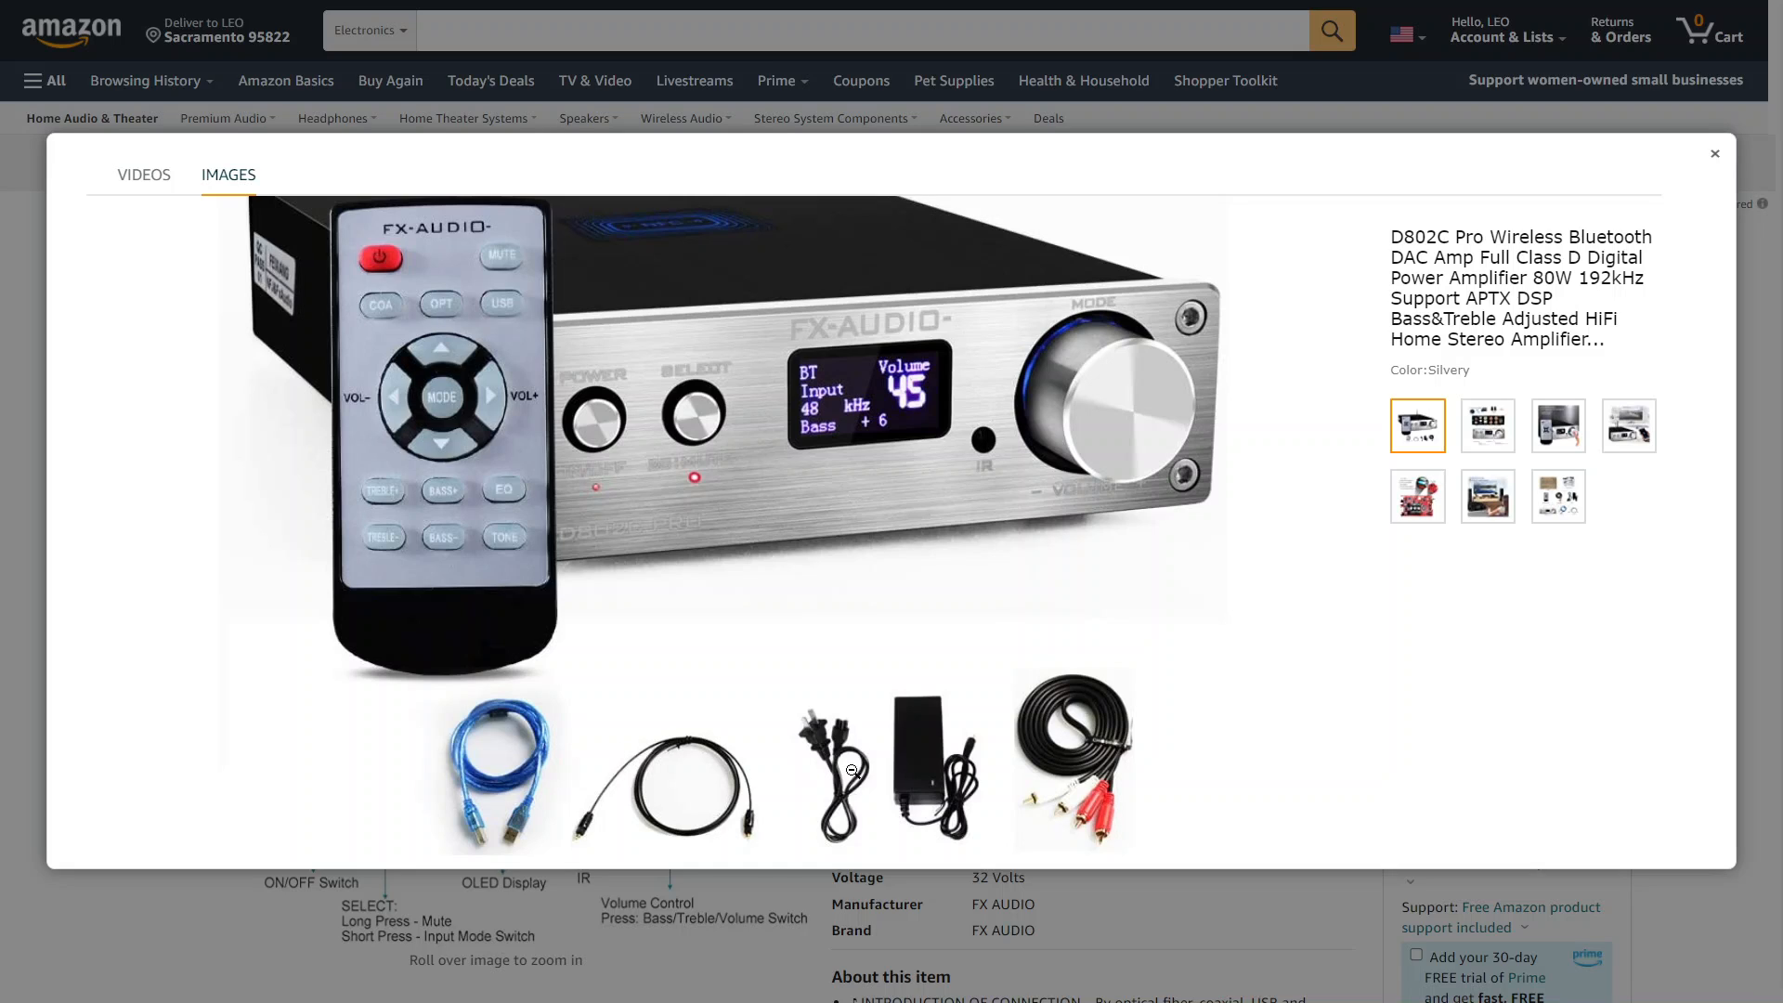
mouse_move(931, 763)
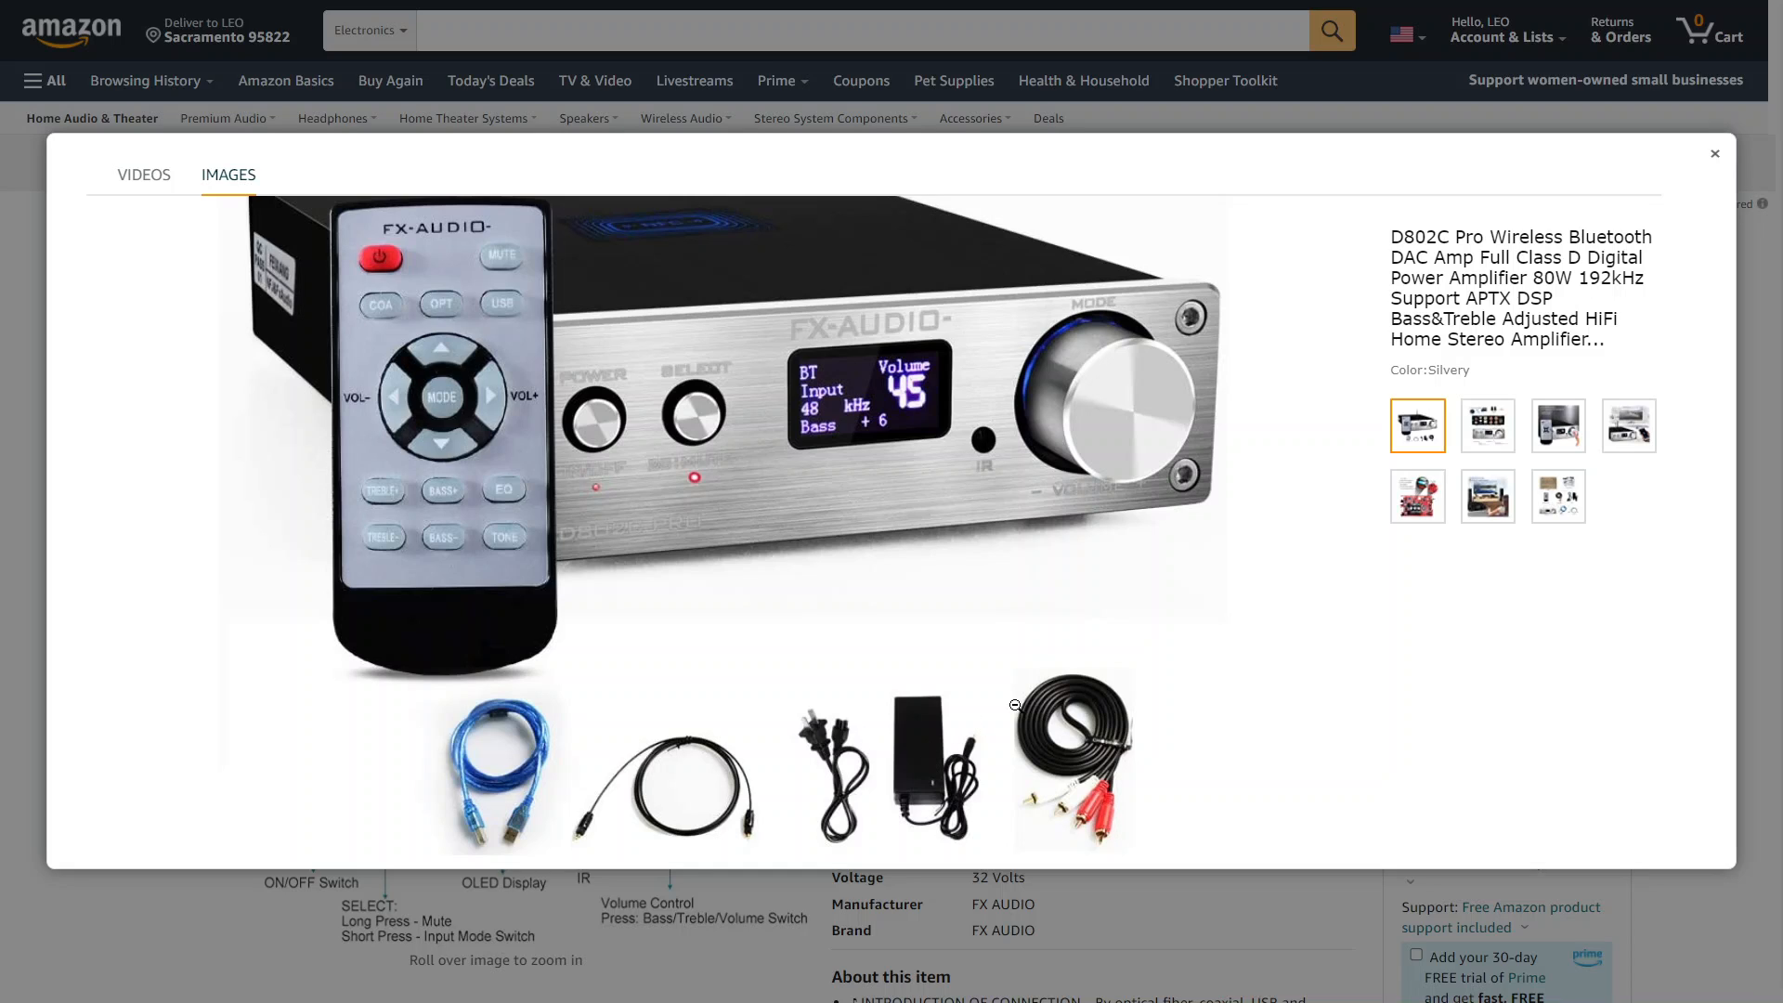
mouse_move(1037, 690)
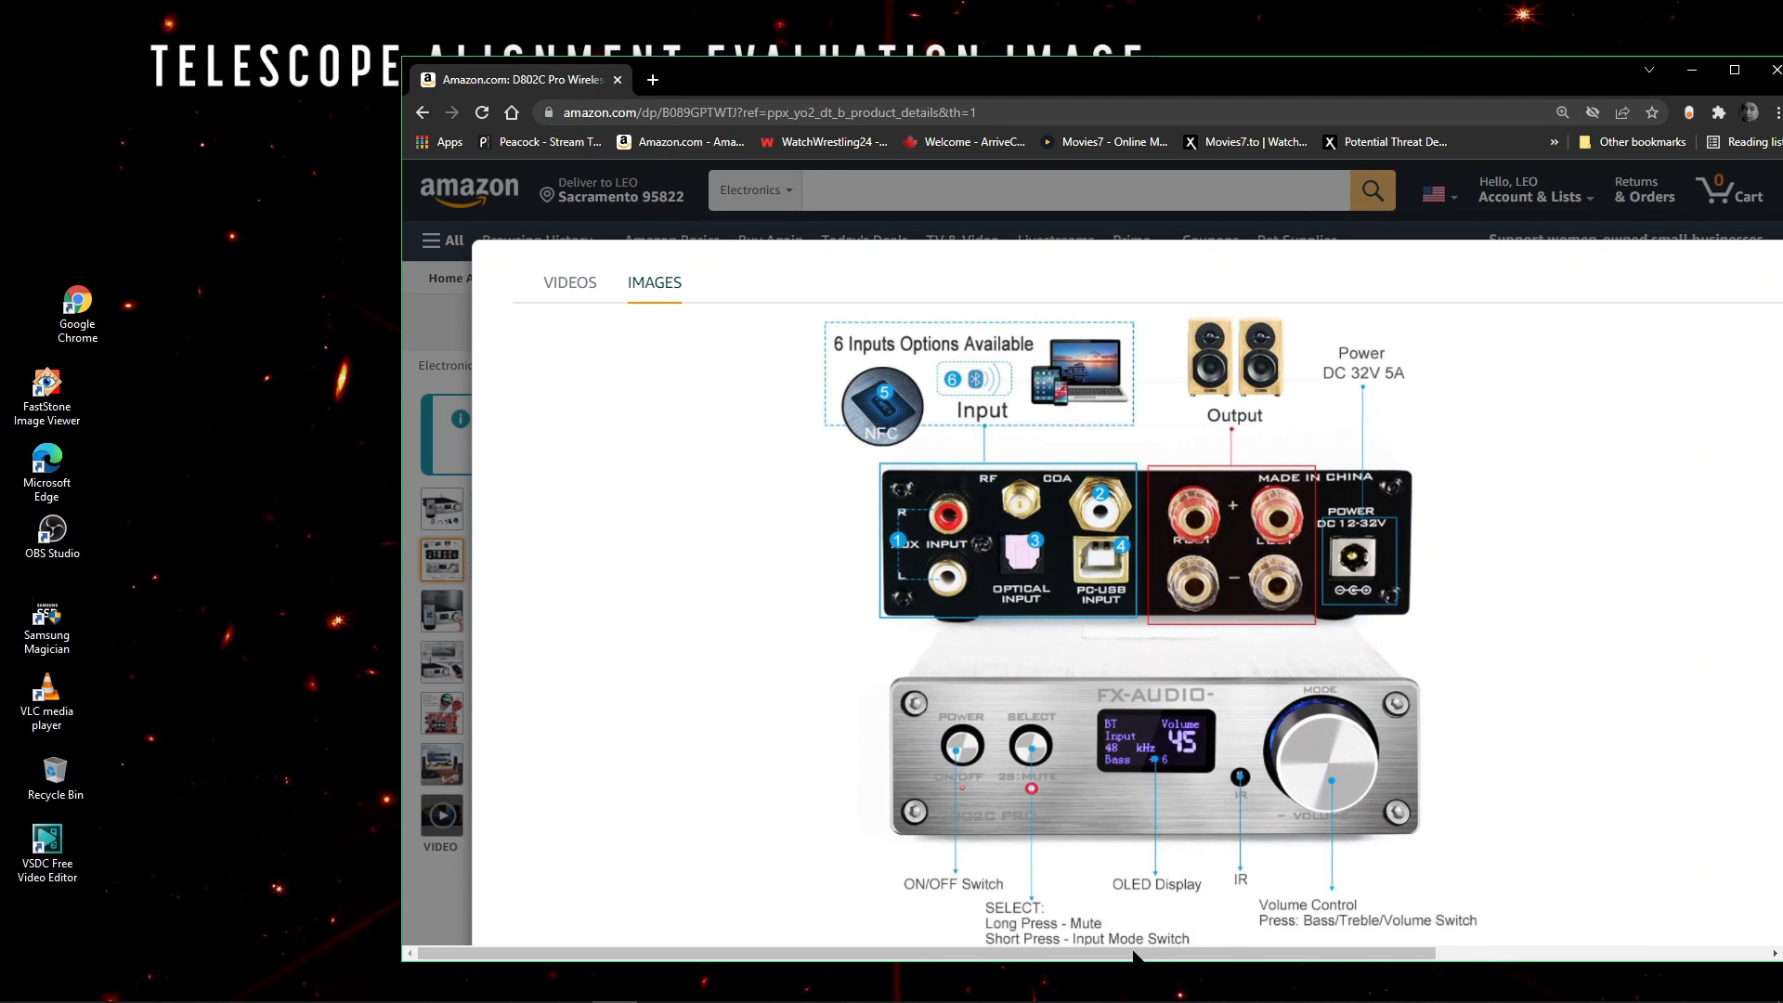
mouse_move(1521, 983)
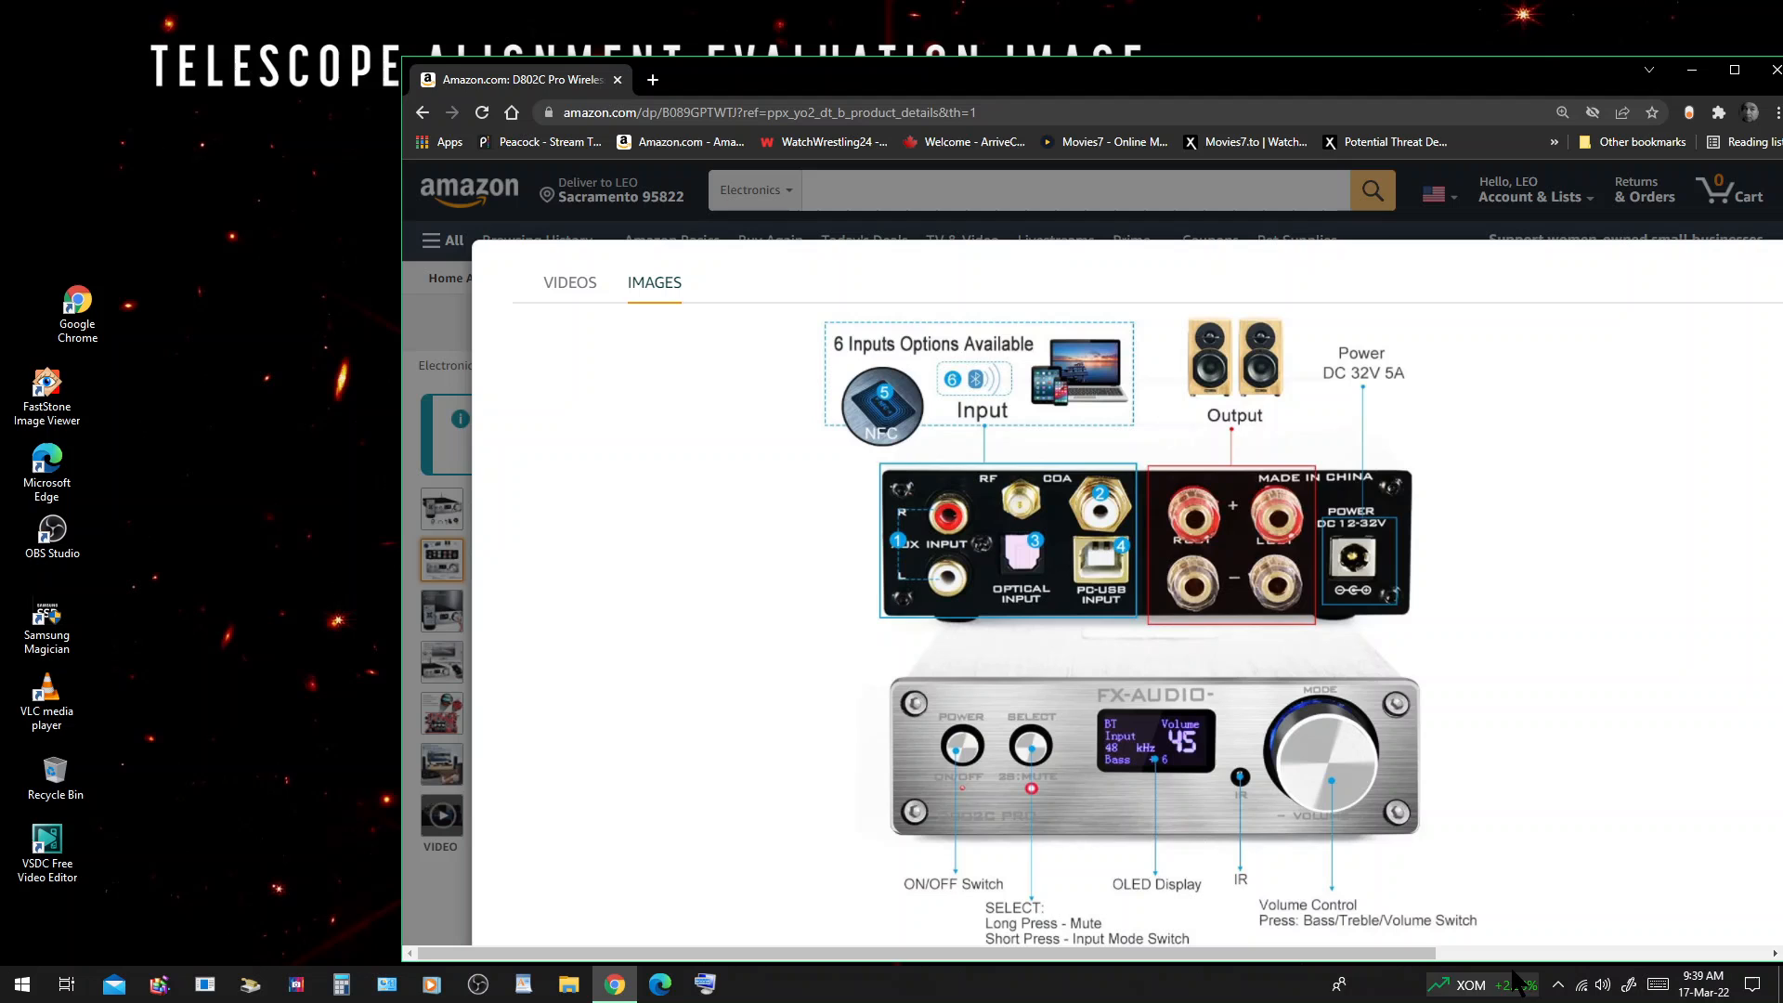